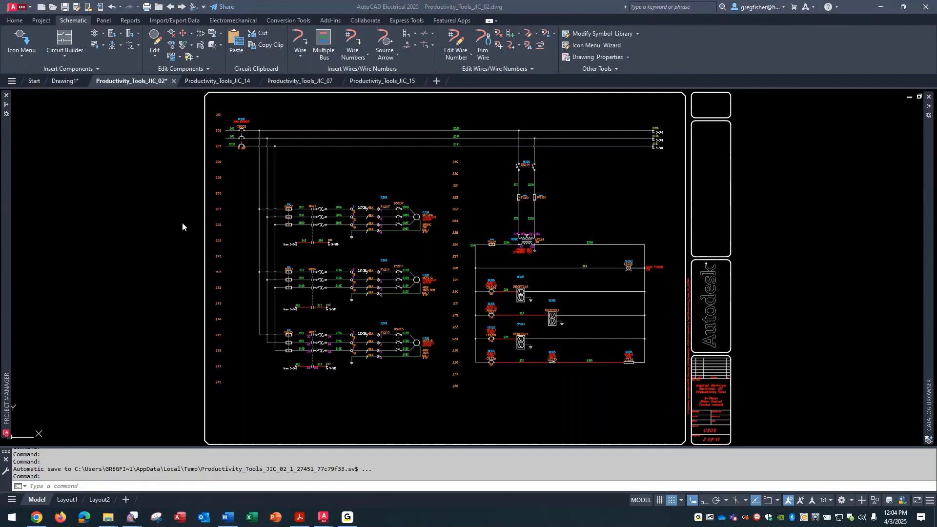
pyautogui.moveTo(413, 313)
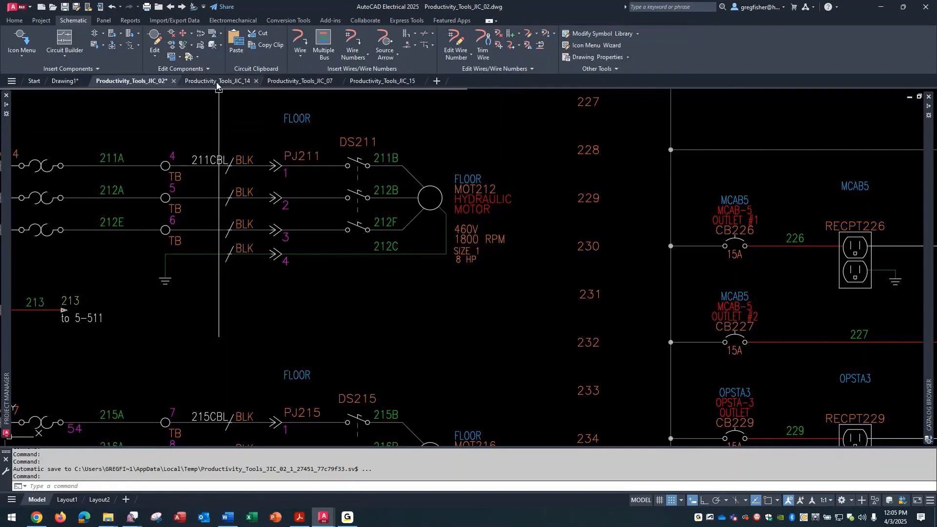
# Switch to the Productivity_Tools_IIC_14 hydraulic drawing showing pump PMP1.
pyautogui.click(216, 81)
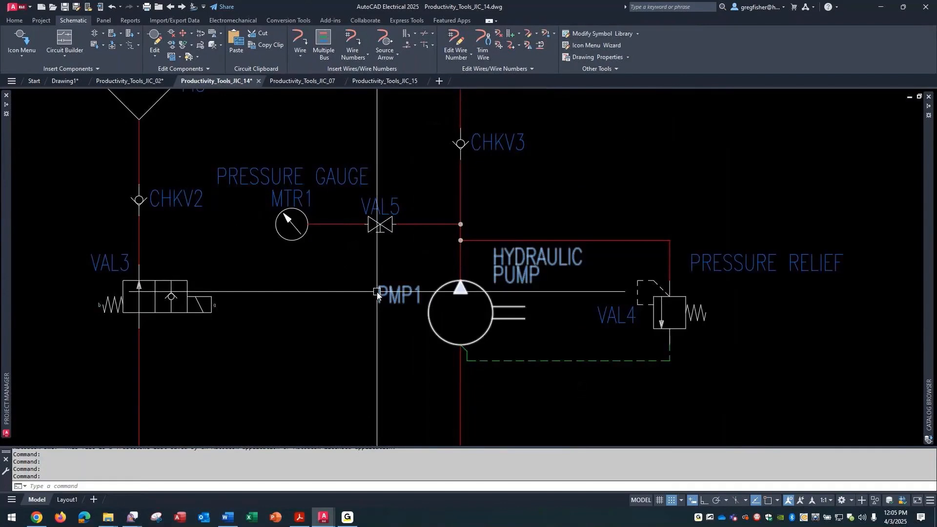
pyautogui.moveTo(377, 294)
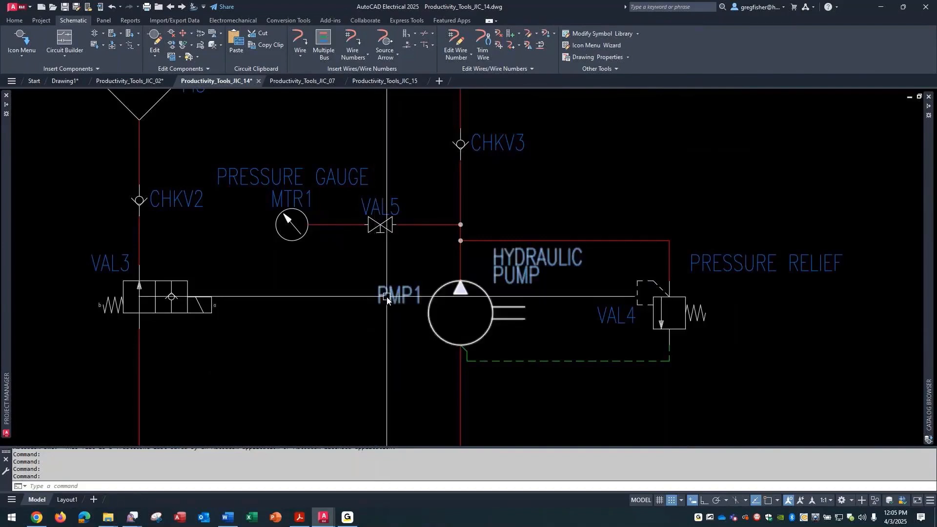
pyautogui.moveTo(387, 300)
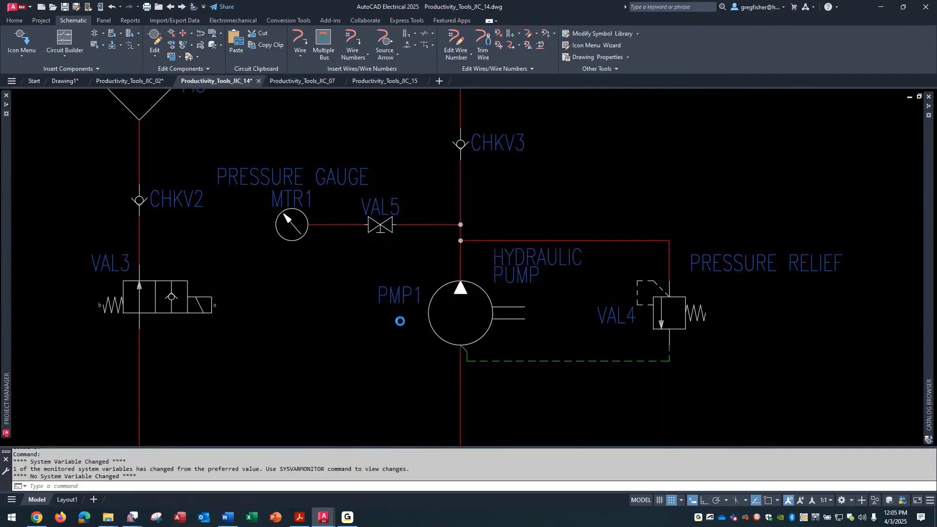
# Retag pump PMP1 as MOT212 by copying the hydraulic motor's tag from Tags Used and overwriting TAG1.
pyautogui.doubleClick(460, 312)
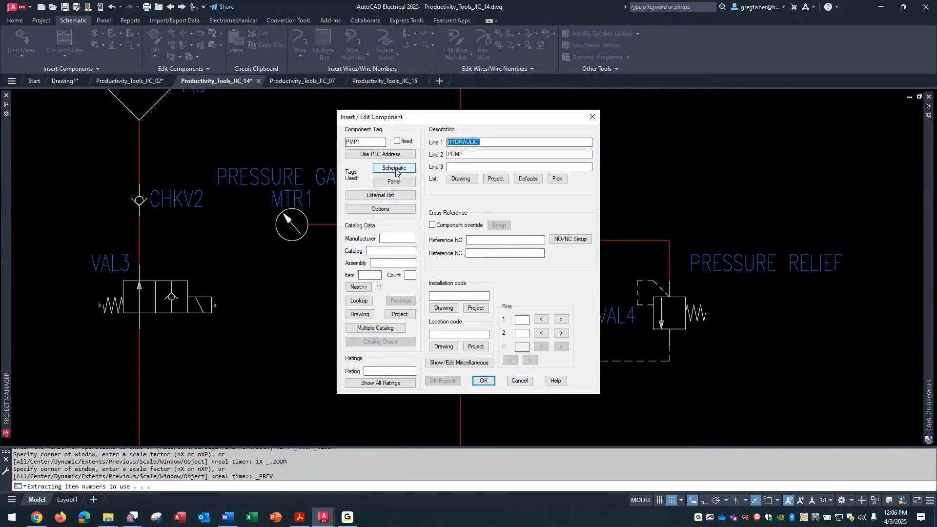
pyautogui.click(393, 169)
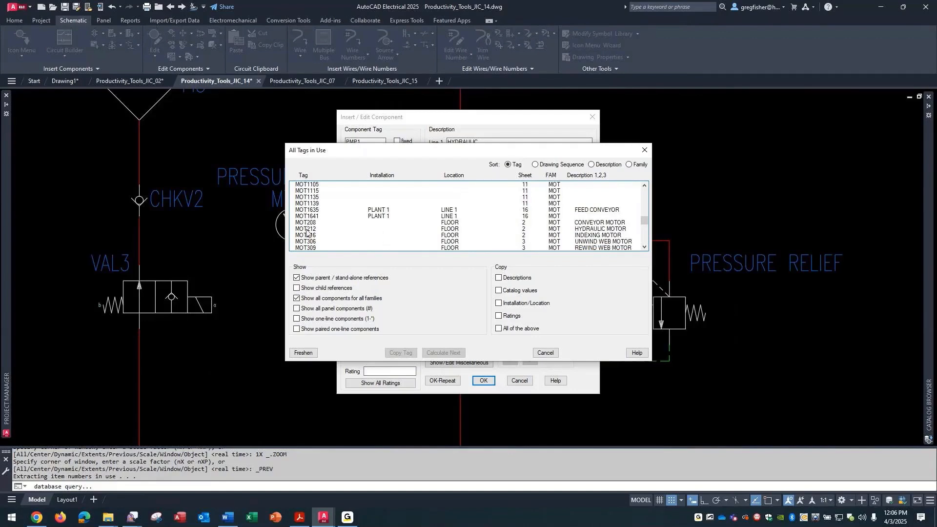
pyautogui.click(307, 229)
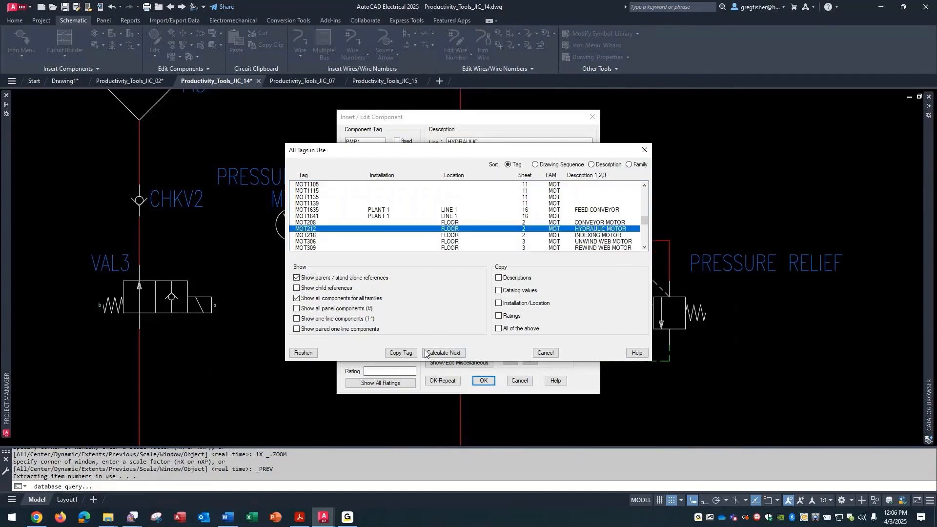
pyautogui.click(400, 352)
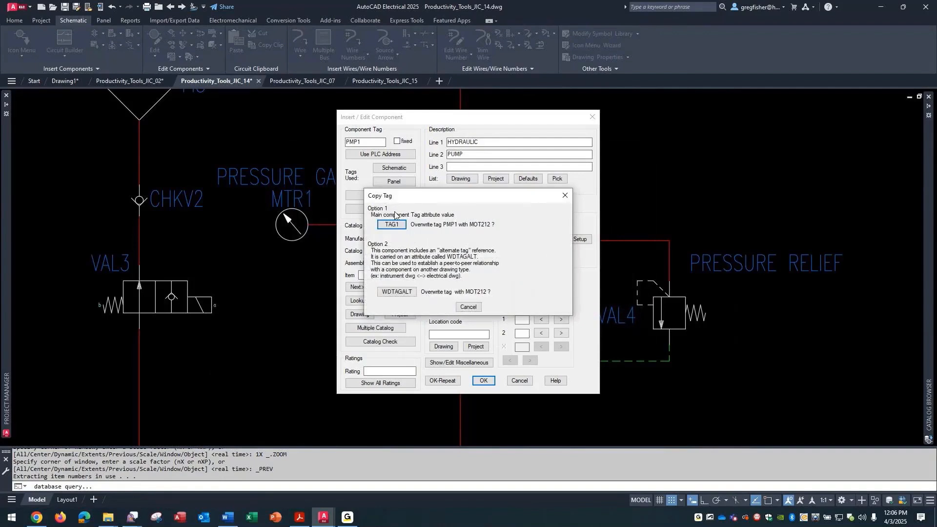
pyautogui.moveTo(434, 245)
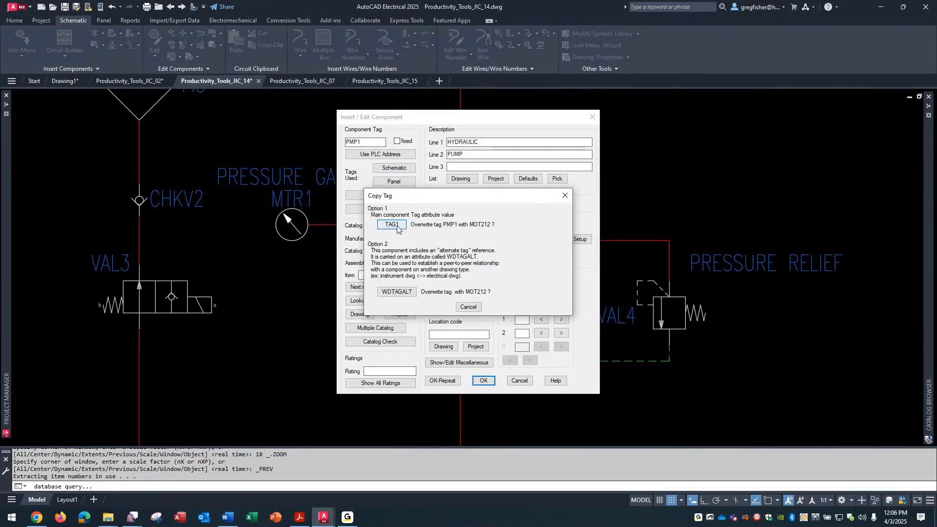
pyautogui.click(390, 224)
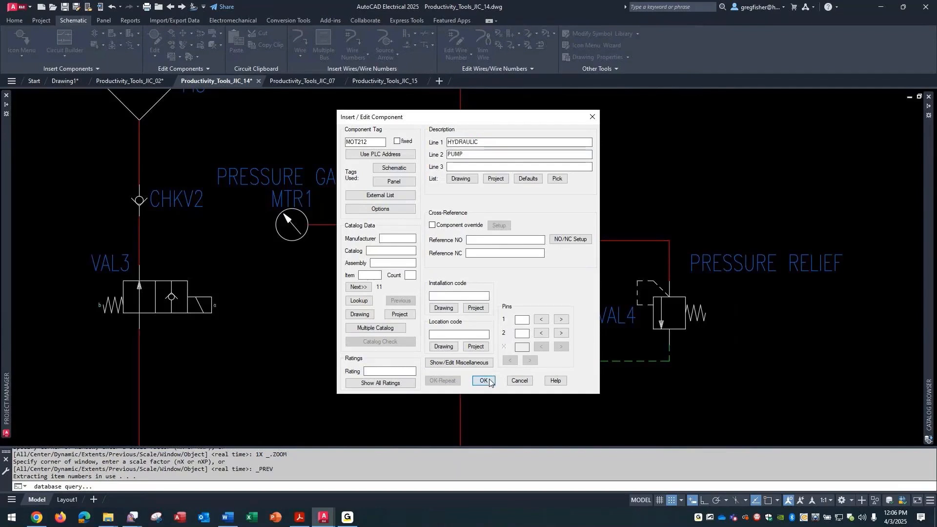
pyautogui.click(482, 381)
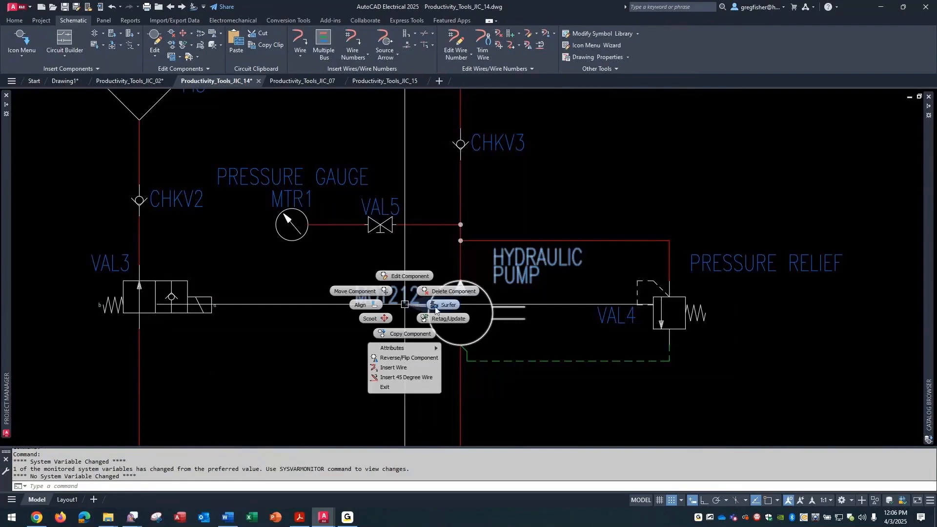
pyautogui.click(447, 306)
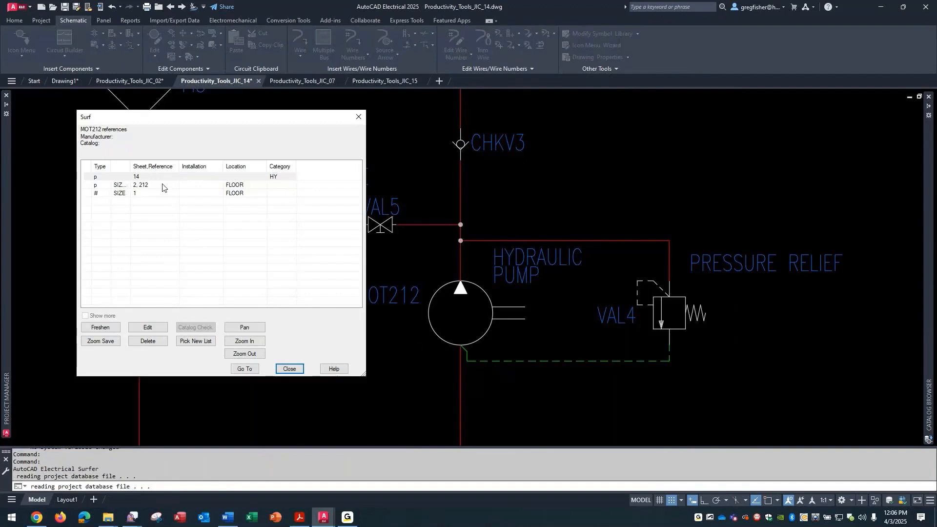
pyautogui.moveTo(166, 192)
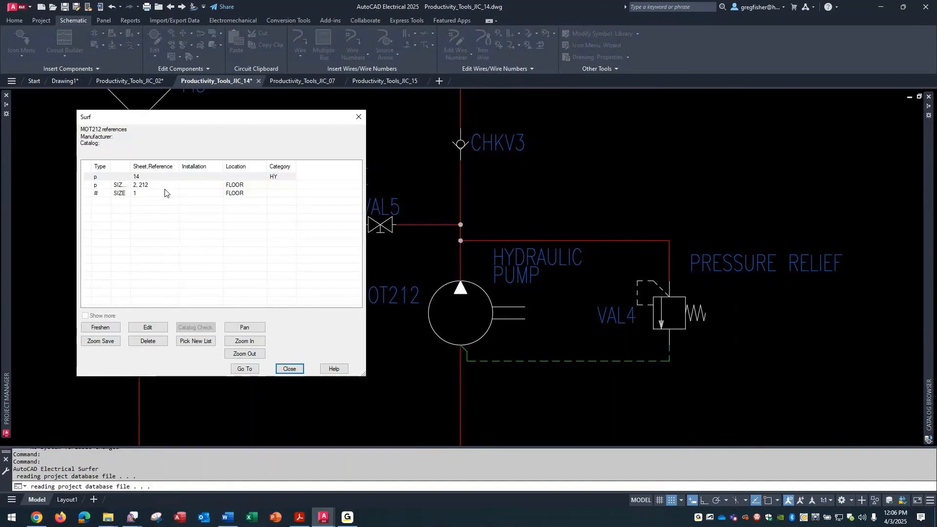
pyautogui.click(289, 370)
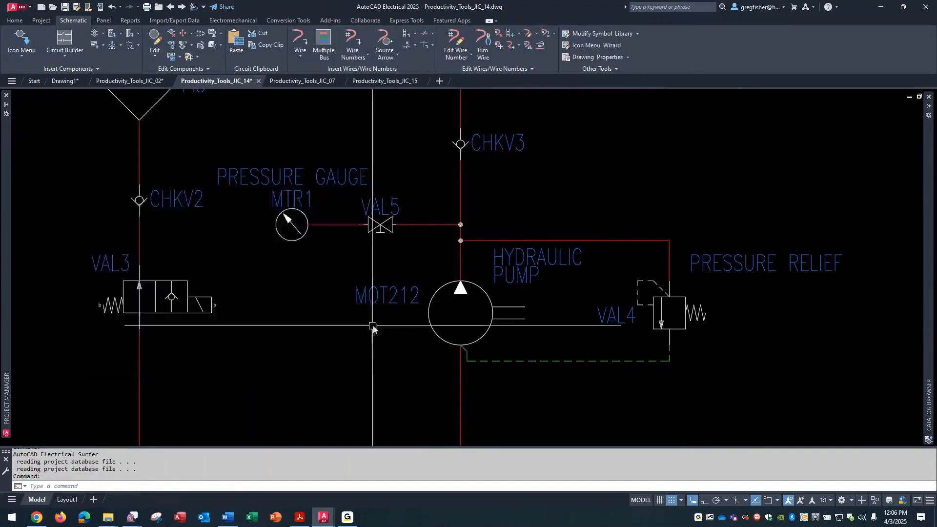
# Change pump MOT212's description line 2 to OIL PUMP, making it HYDRAULIC OIL PUMP.
pyautogui.rightClick(373, 328)
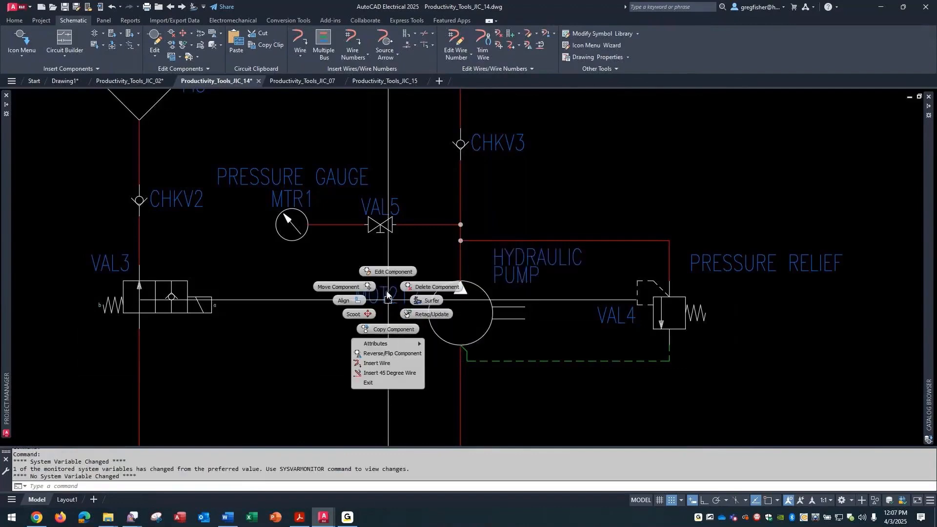
pyautogui.click(391, 273)
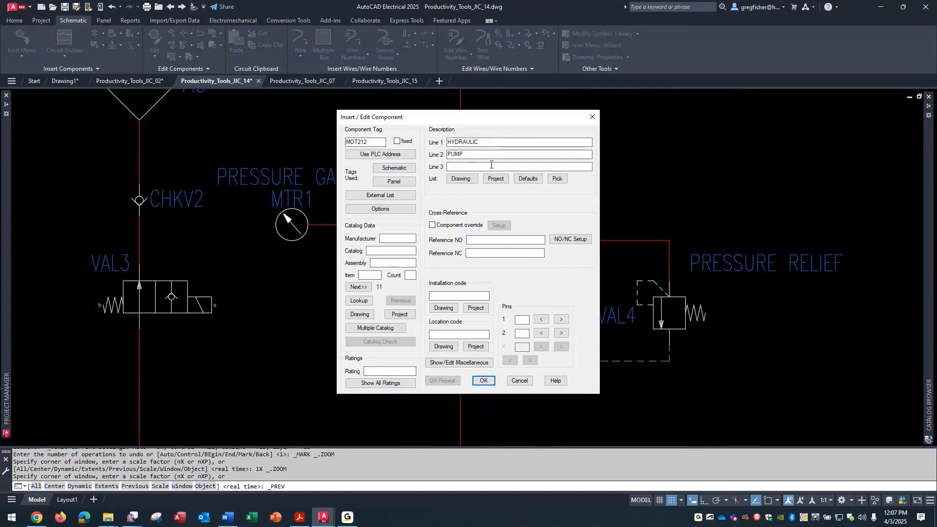
pyautogui.write('oil')
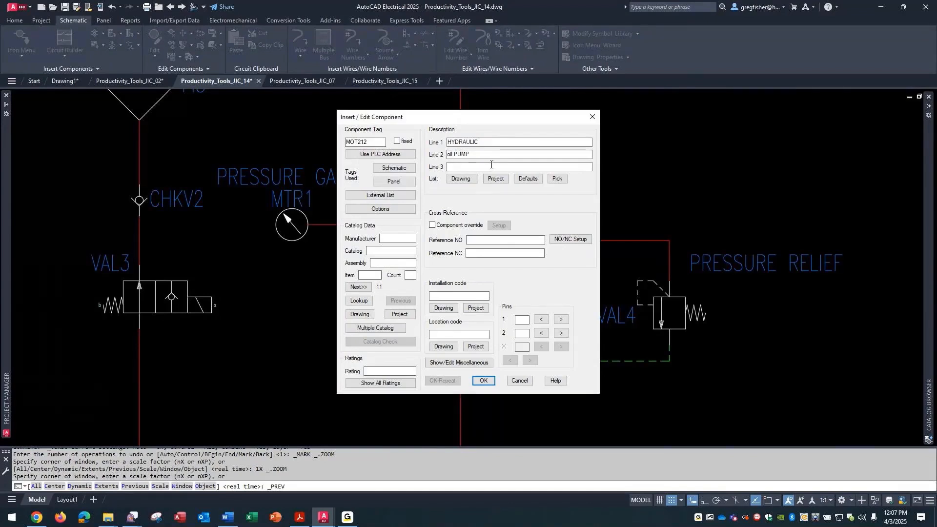
pyautogui.write('PUMP')
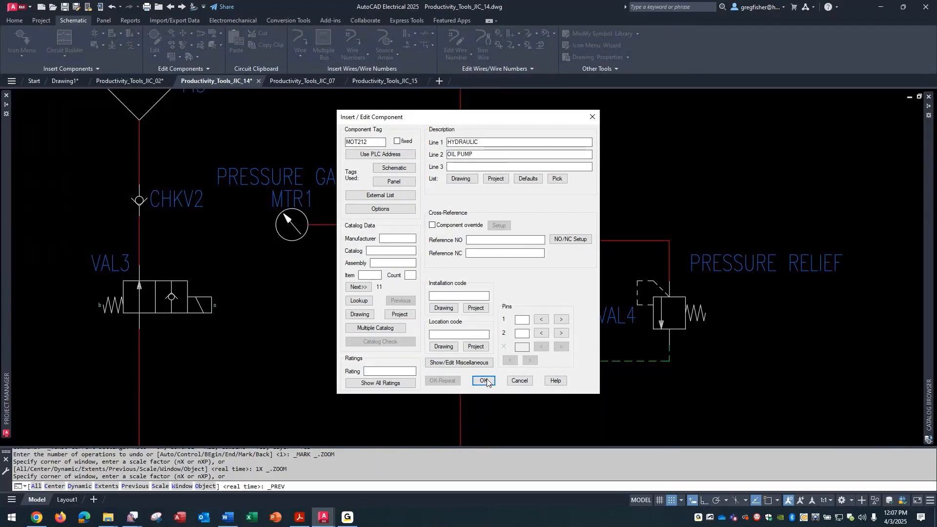
pyautogui.click(483, 381)
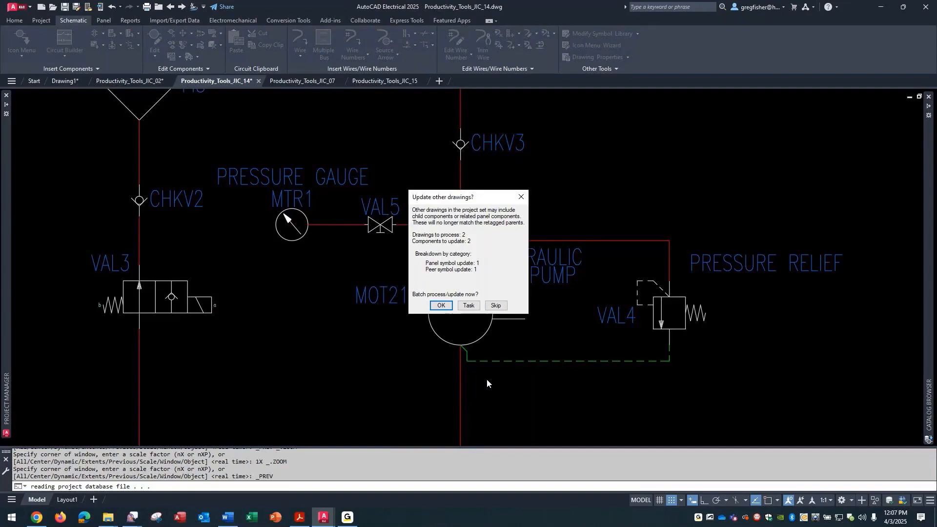
pyautogui.moveTo(461, 340)
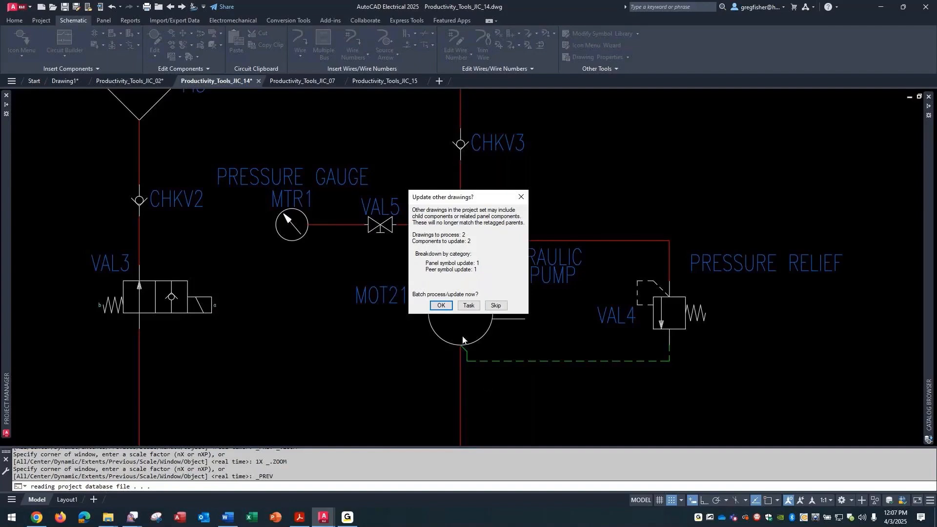
# Update the related drawings with the new description, allowing QSAVE during the update.
pyautogui.click(440, 307)
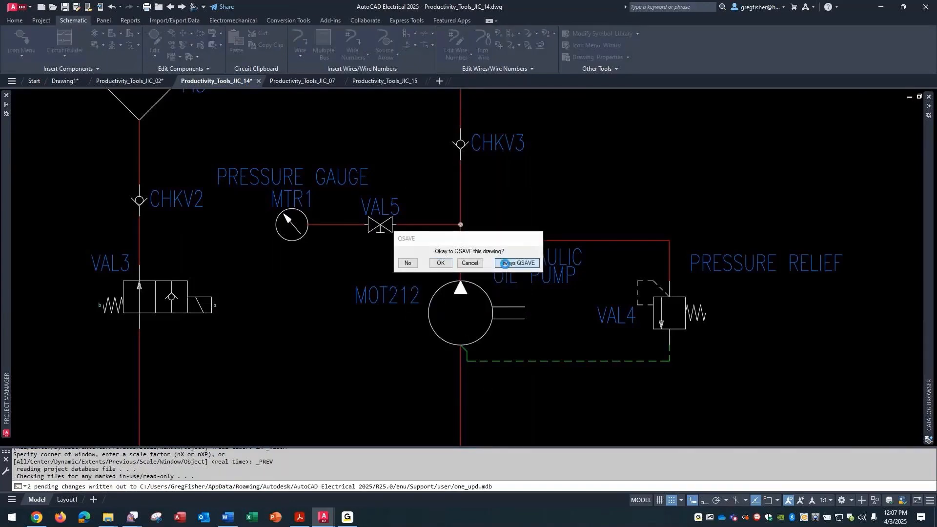
pyautogui.click(440, 266)
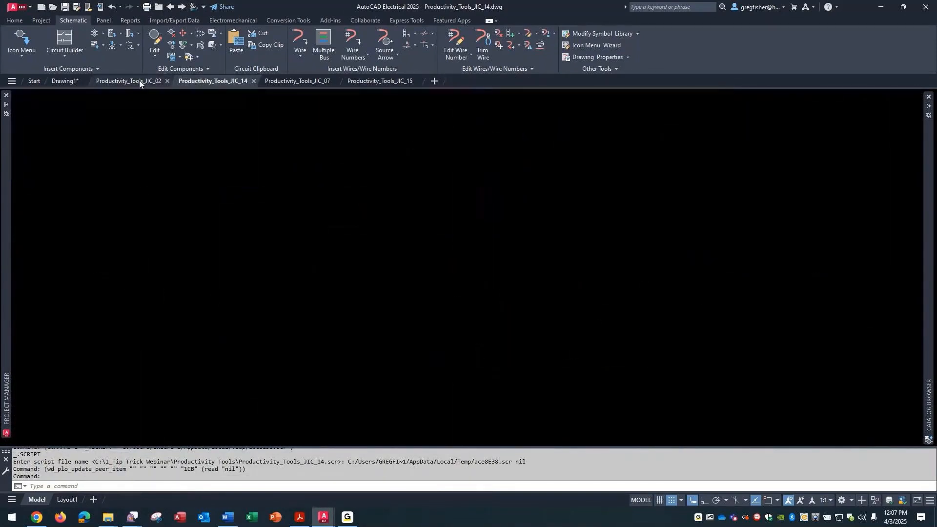
pyautogui.click(127, 81)
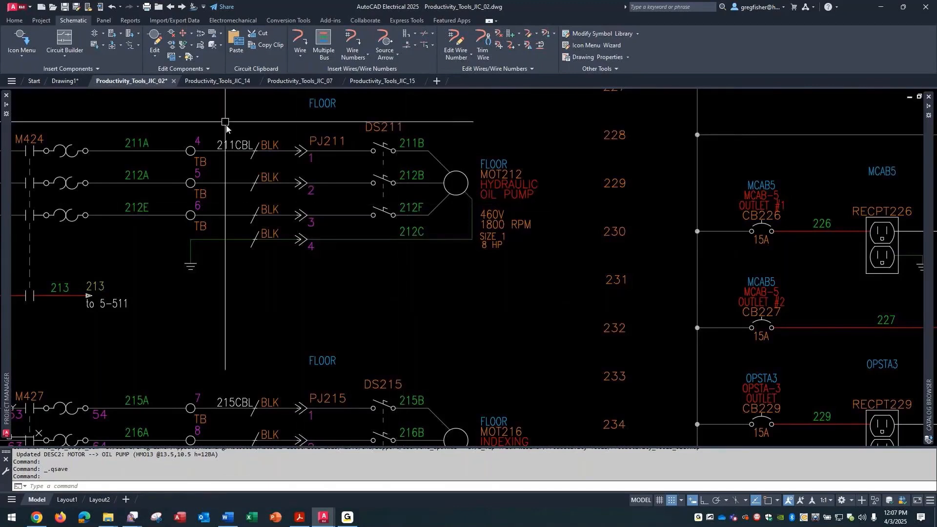
pyautogui.click(216, 81)
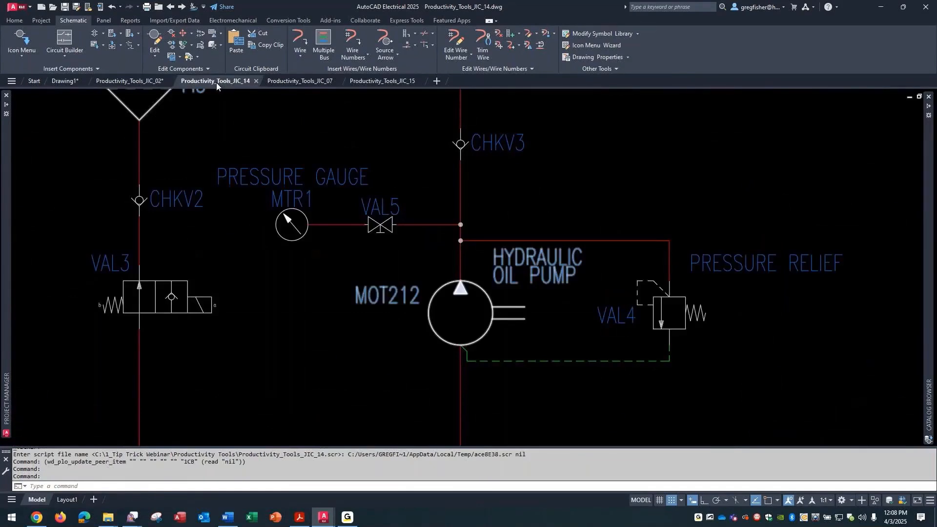
pyautogui.moveTo(300, 81)
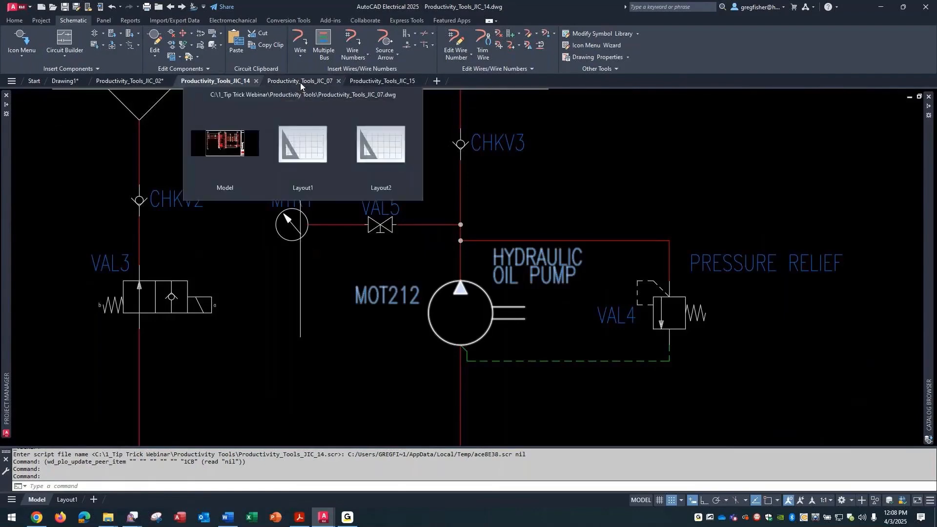
# Review solenoid SOL724's component details on IIC_07, then switch to drawing IIC_15 with valve VAL7.
pyautogui.click(300, 81)
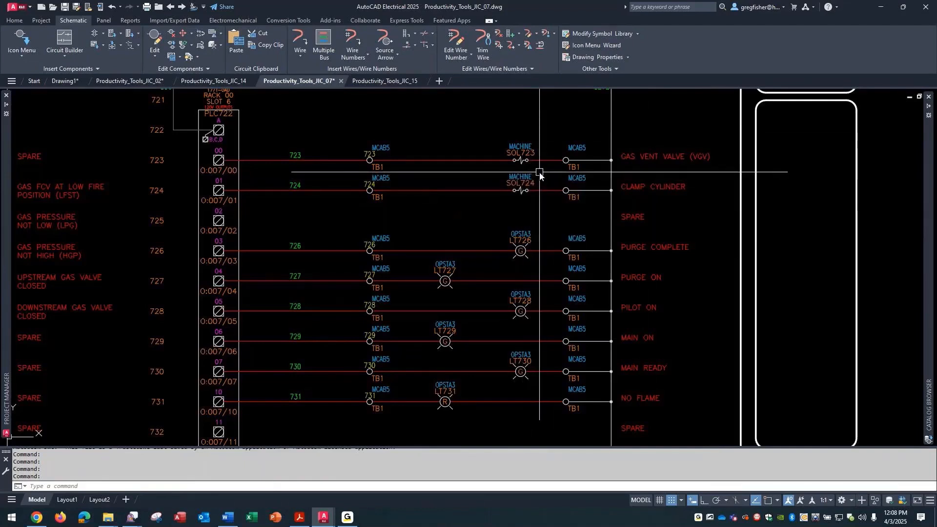
pyautogui.rightClick(539, 174)
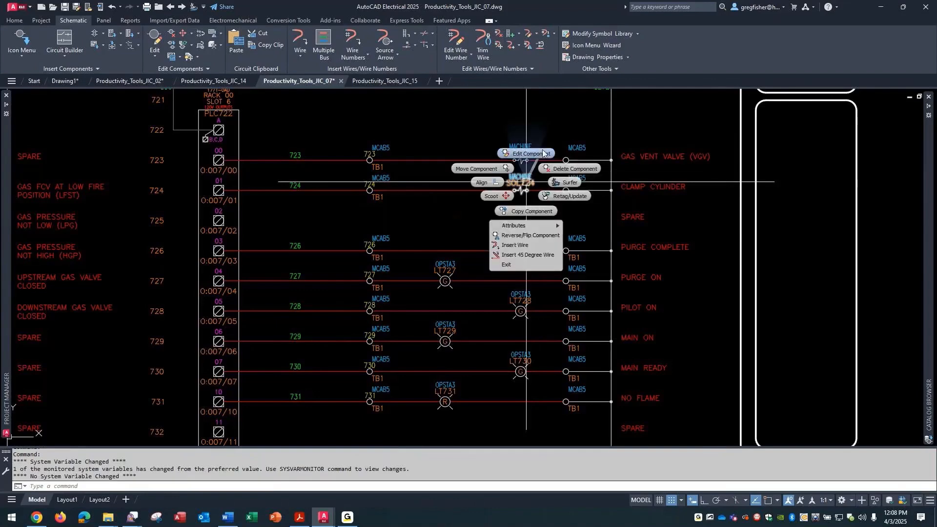
pyautogui.click(525, 154)
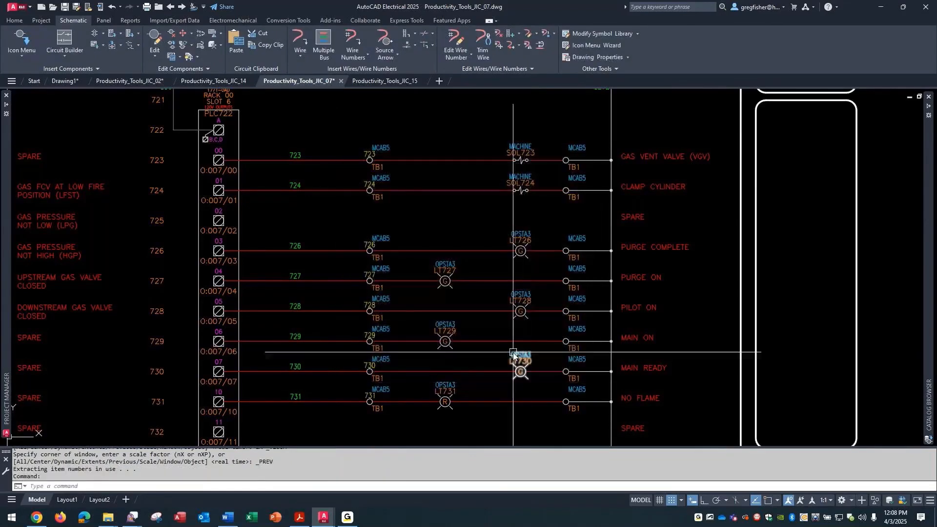
pyautogui.click(381, 81)
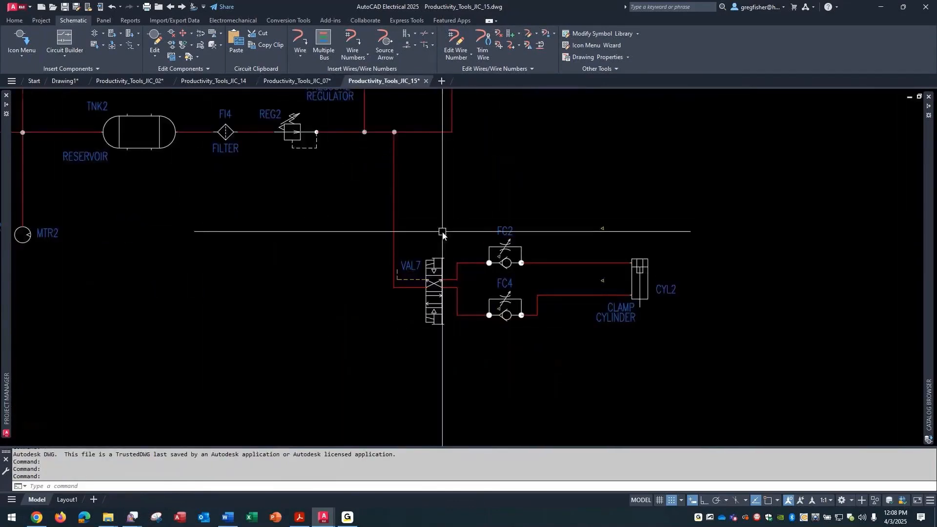
pyautogui.moveTo(436, 262)
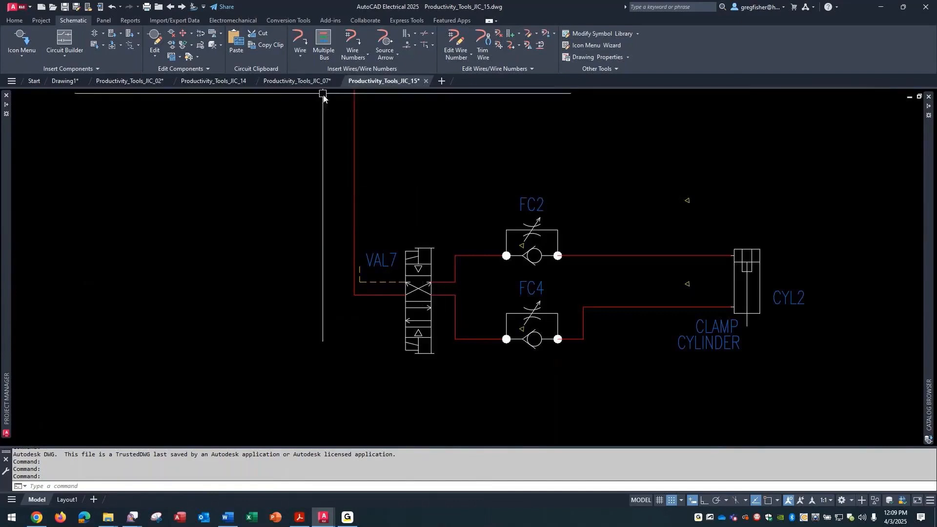
# Open Edit Component for valve VAL7 on drawing IIC_15.
pyautogui.click(297, 81)
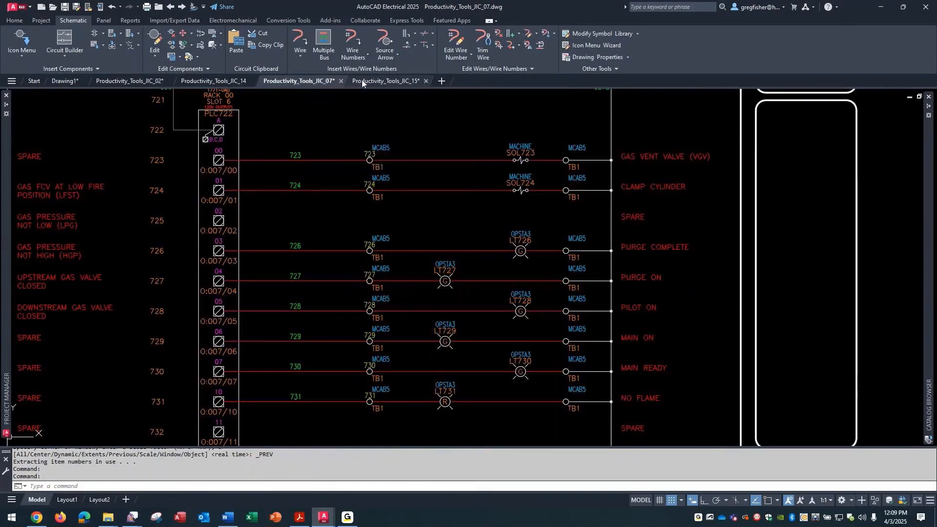
pyautogui.click(384, 81)
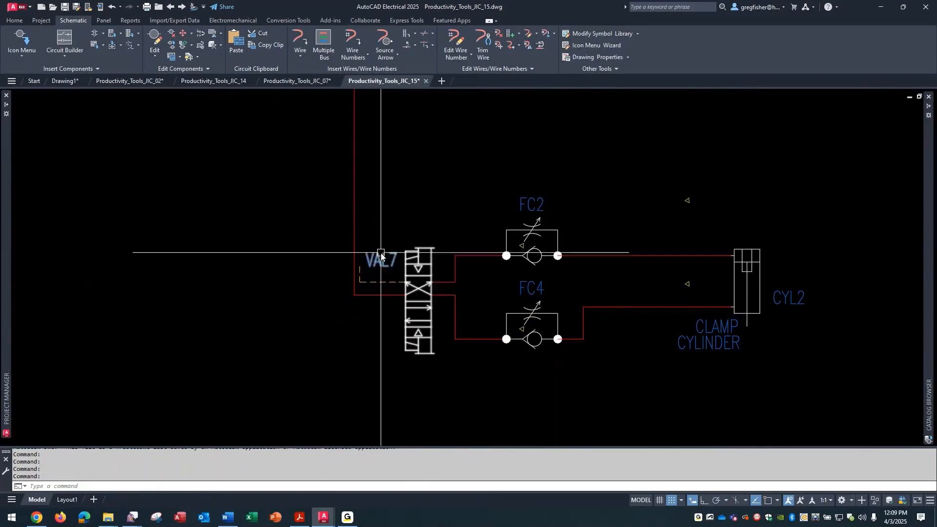
pyautogui.rightClick(380, 255)
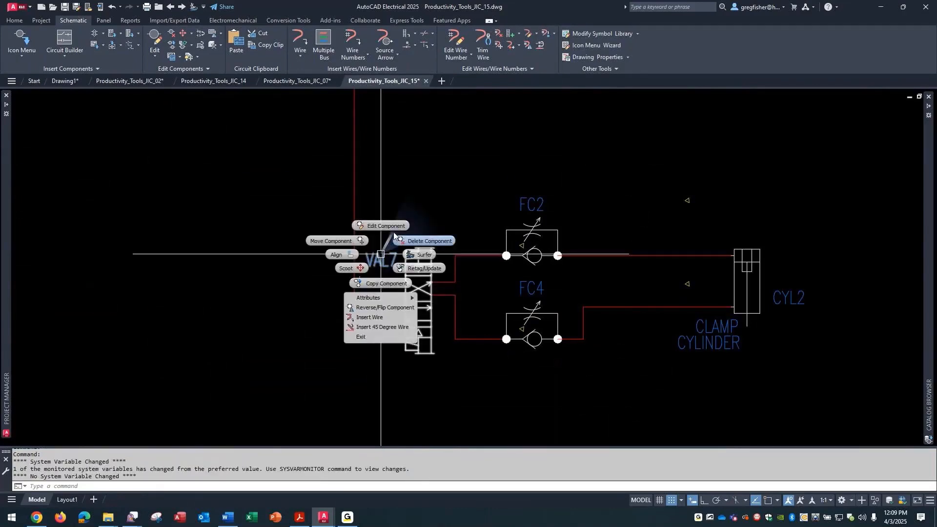
pyautogui.click(385, 226)
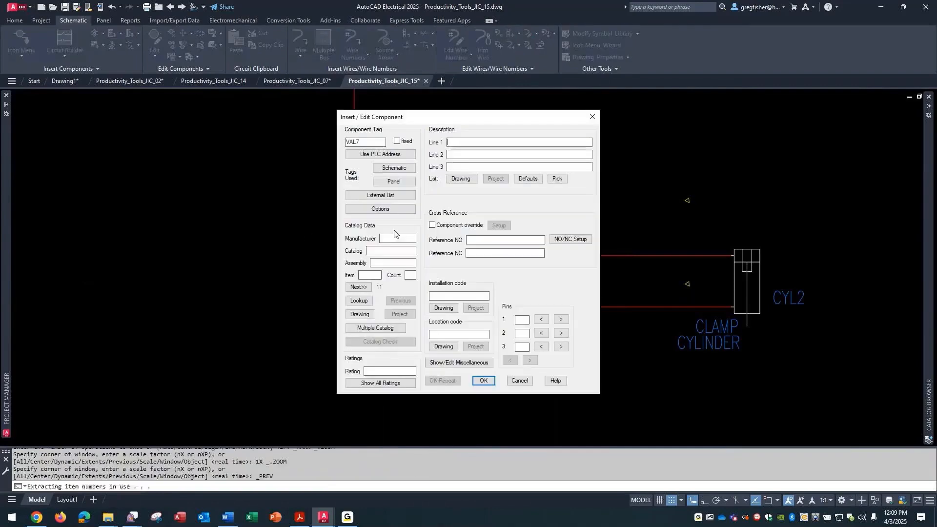
# Copy SOL724 from the schematic Tags Used list onto valve VAL7 as its WDTAGALT alternate tag.
pyautogui.click(393, 168)
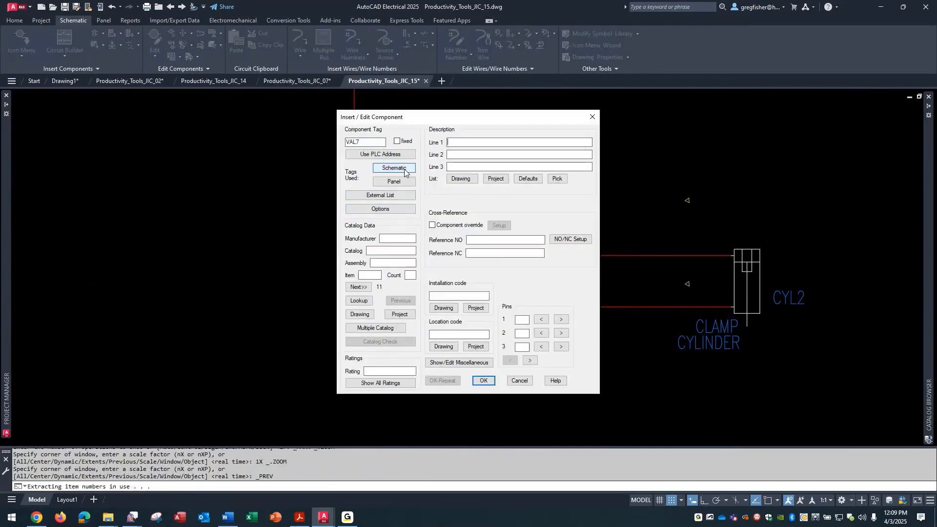
pyautogui.click(482, 383)
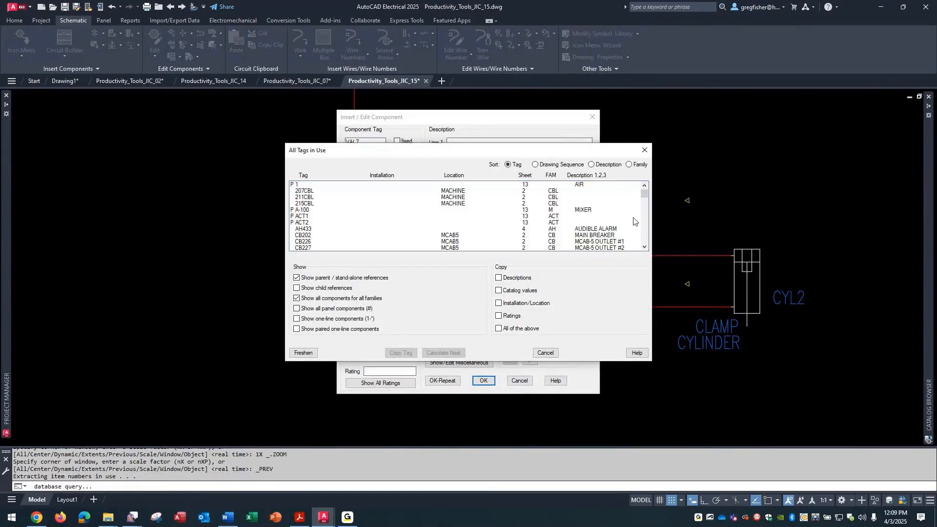
pyautogui.scroll(-3)
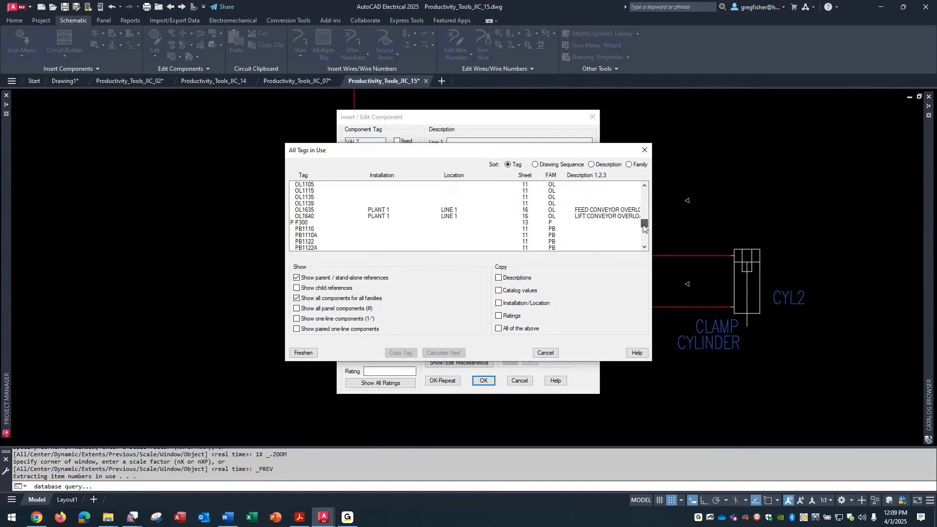
pyautogui.scroll(-3)
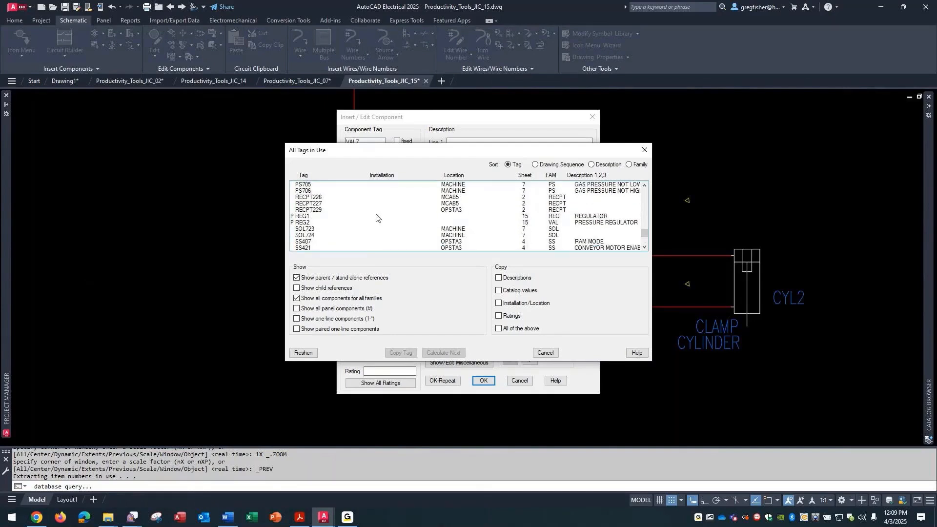
pyautogui.click(305, 235)
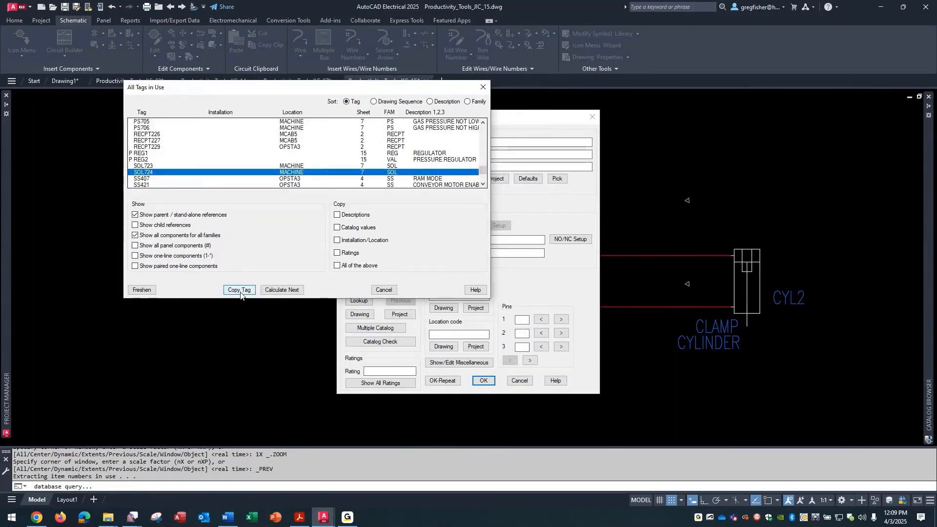
pyautogui.click(238, 291)
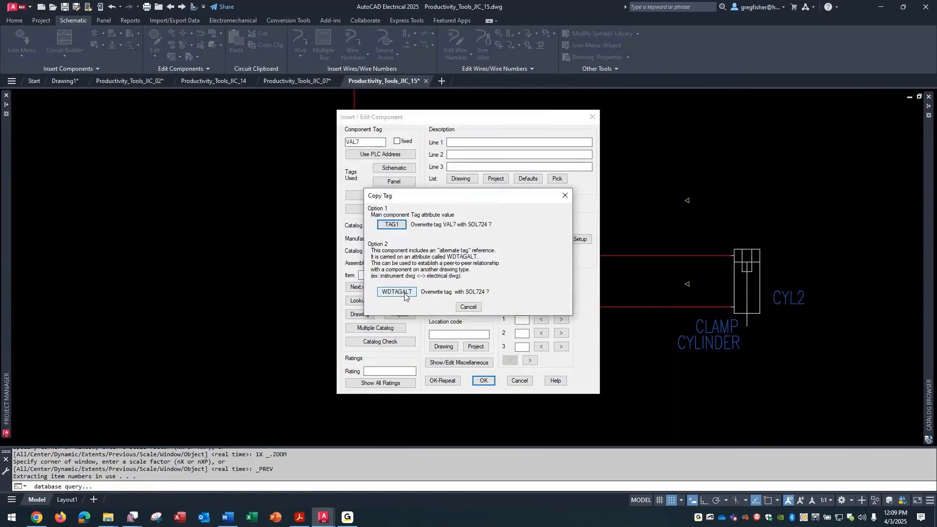
pyautogui.click(393, 293)
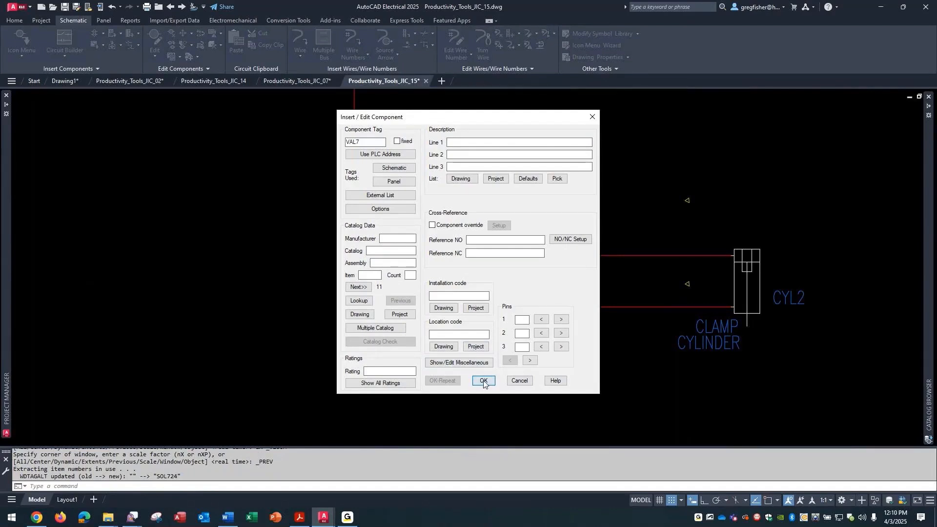
# Confirm VAL7's changes and batch update the other drawing referencing SOL724.
pyautogui.click(483, 383)
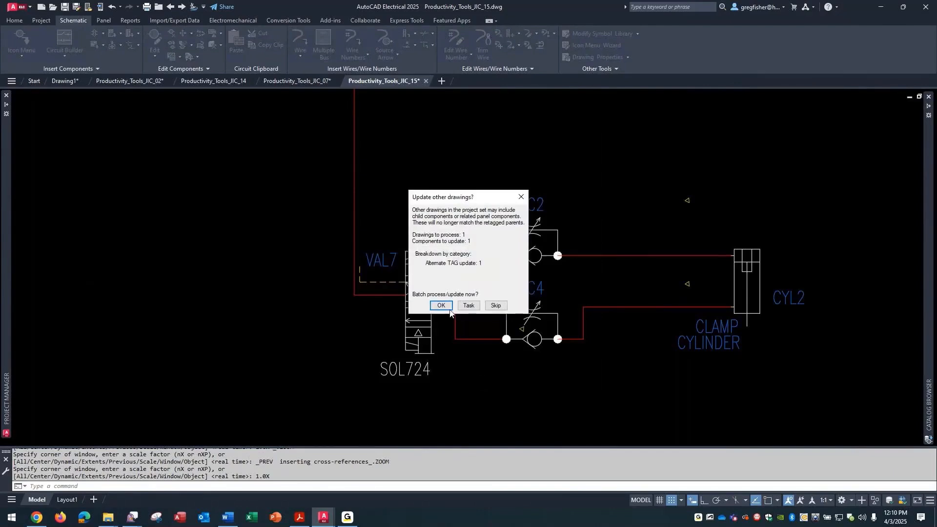
pyautogui.click(440, 305)
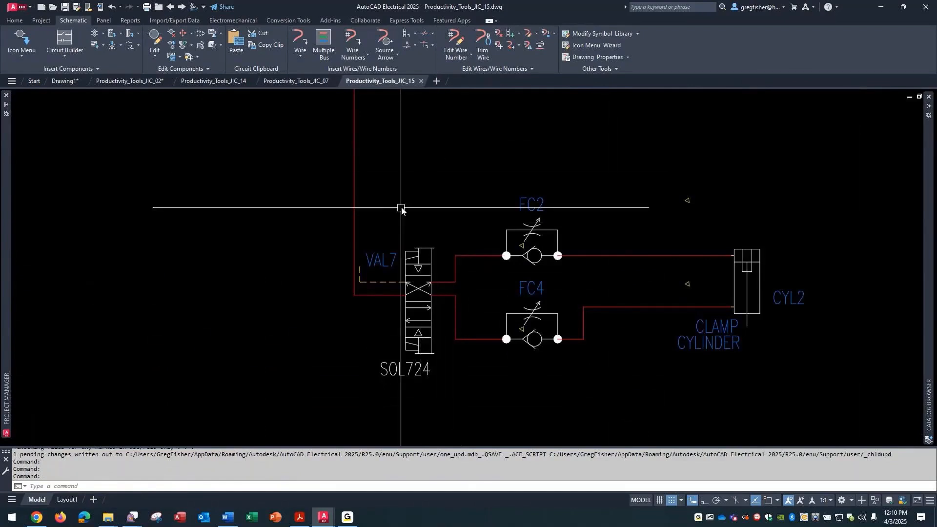
pyautogui.moveTo(378, 258)
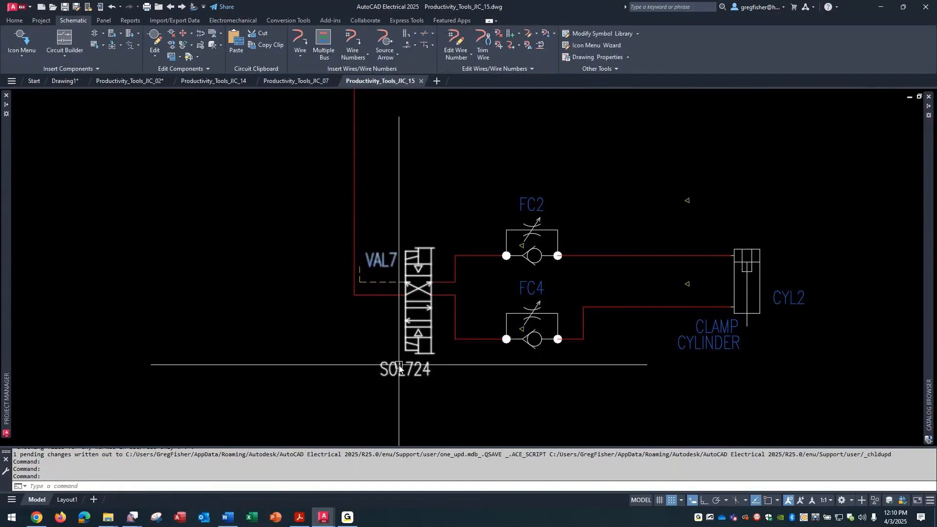
pyautogui.rightClick(399, 368)
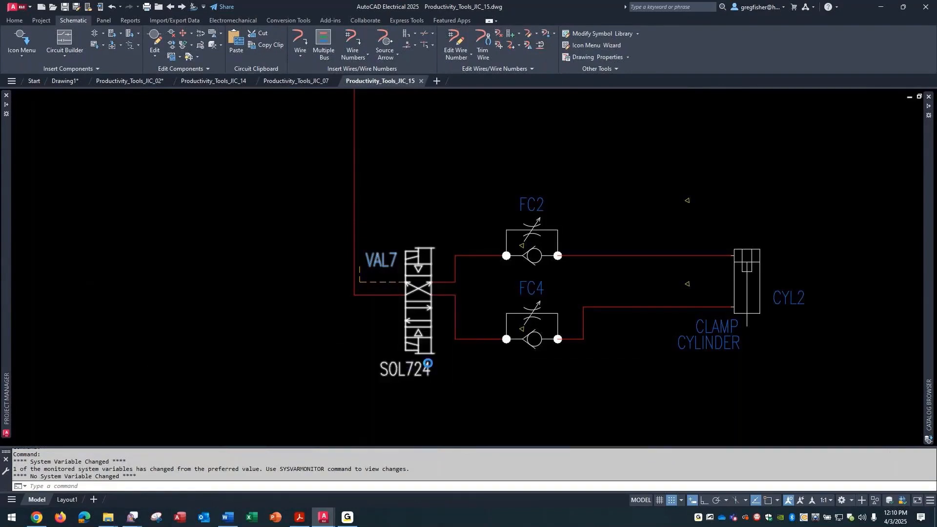
pyautogui.click(427, 364)
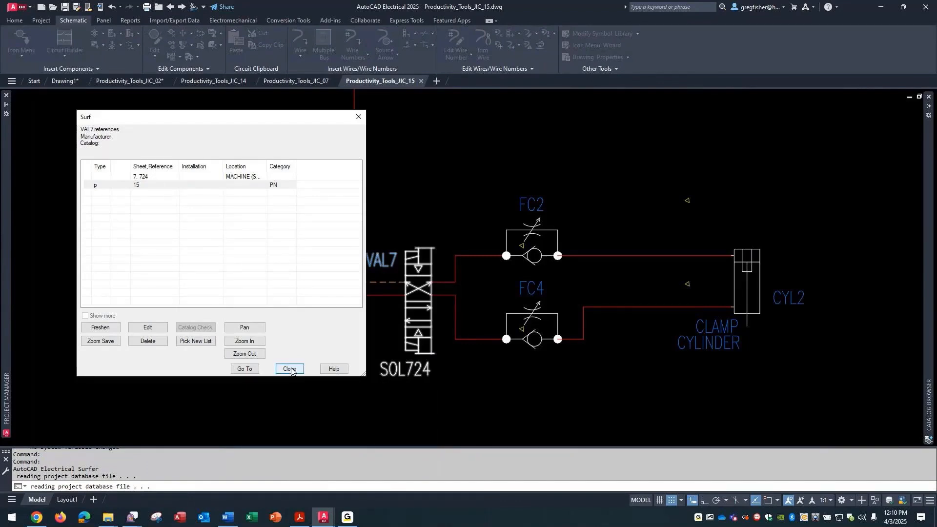
pyautogui.click(289, 369)
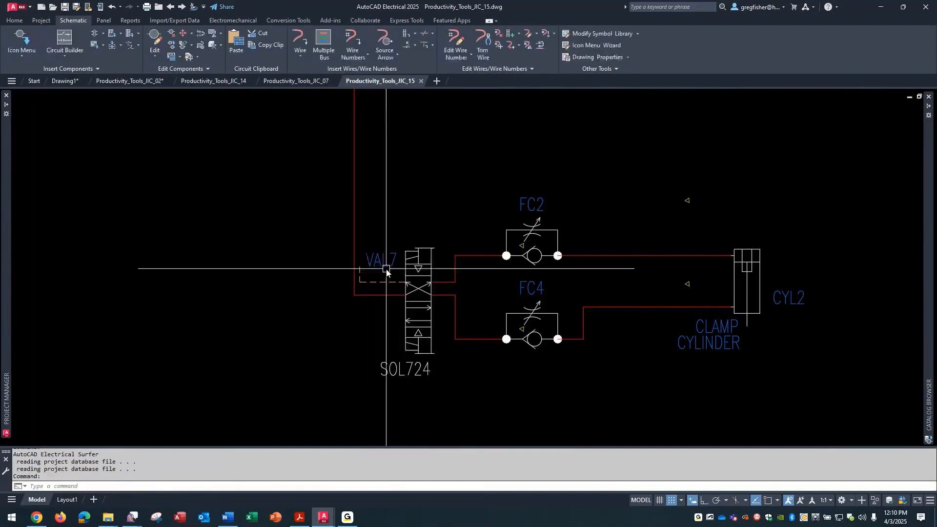
# Set VAL7's description lines to CLAMP and CYLINDER, update the linked drawing, and switch to JIC_07.
pyautogui.doubleClick(385, 271)
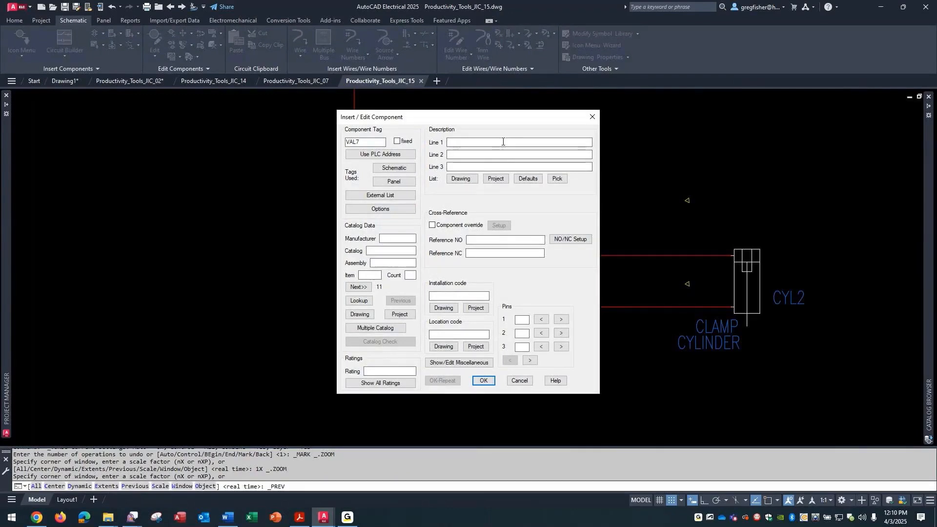
pyautogui.write('CLAMP')
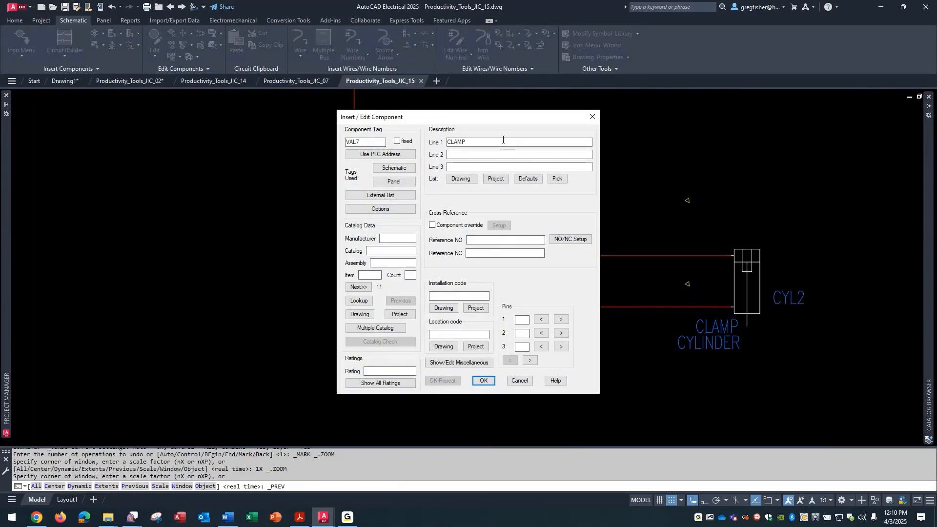
pyautogui.write('CYLI')
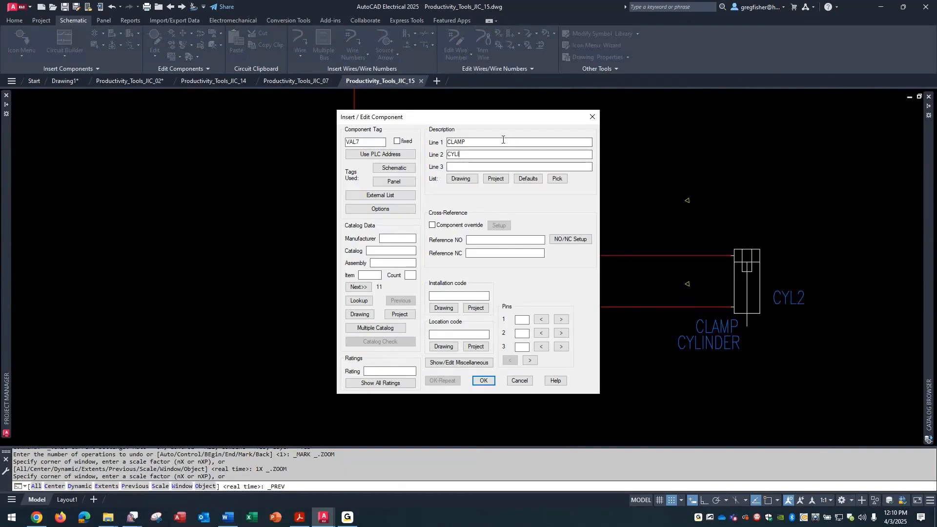
pyautogui.write('NDER')
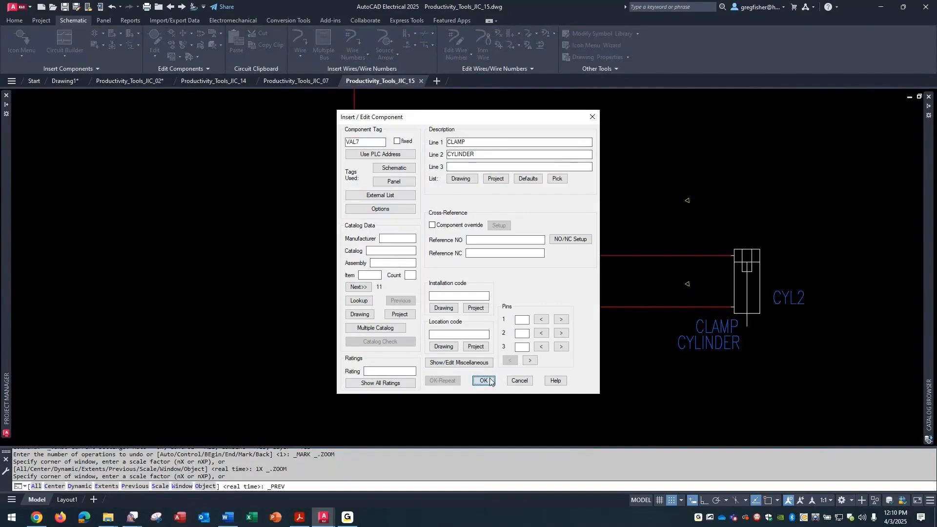
pyautogui.click(483, 383)
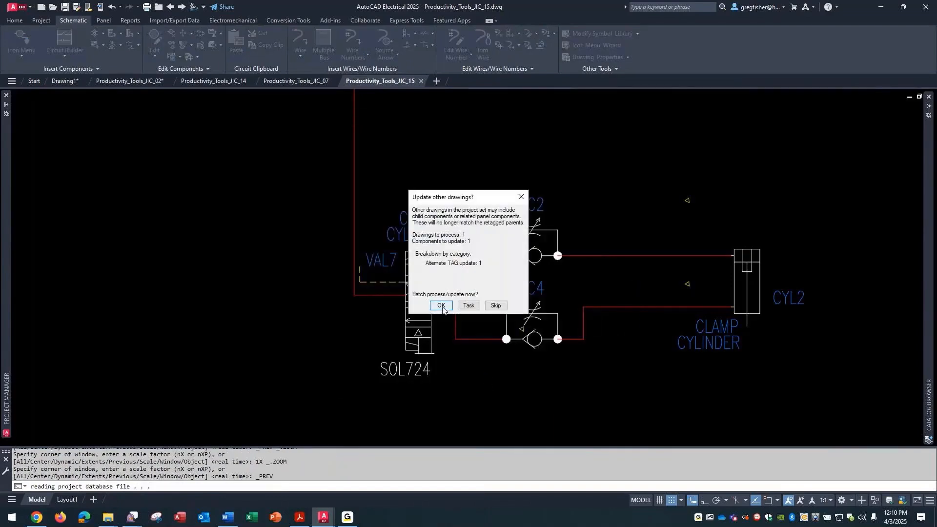
pyautogui.click(441, 307)
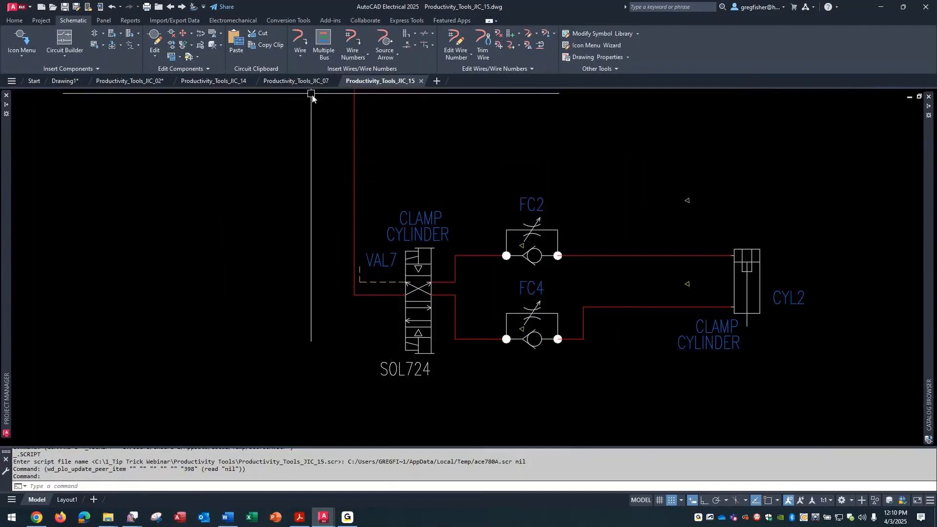
pyautogui.click(296, 81)
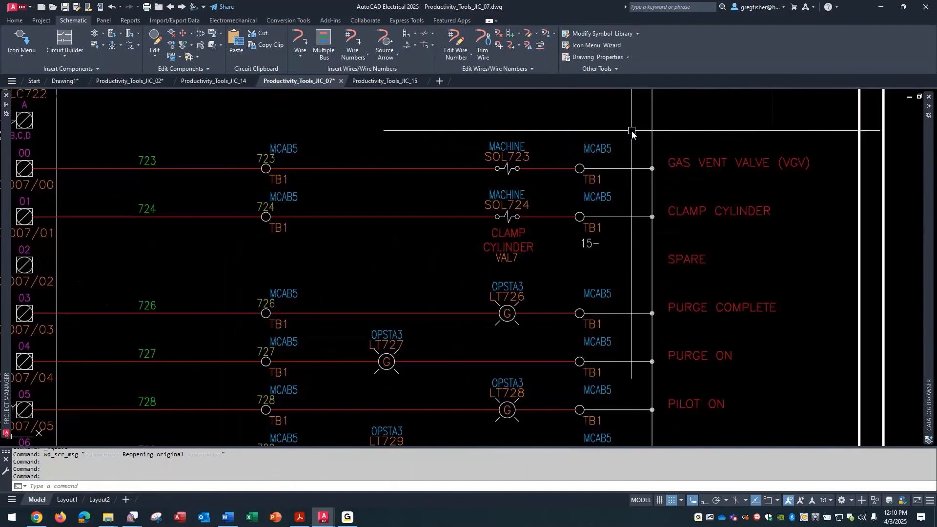
pyautogui.moveTo(524, 201)
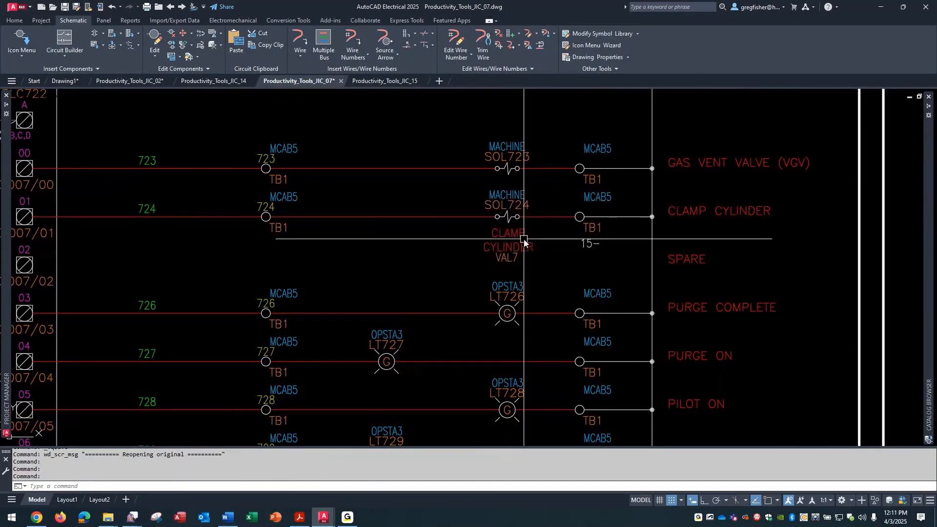
pyautogui.moveTo(528, 245)
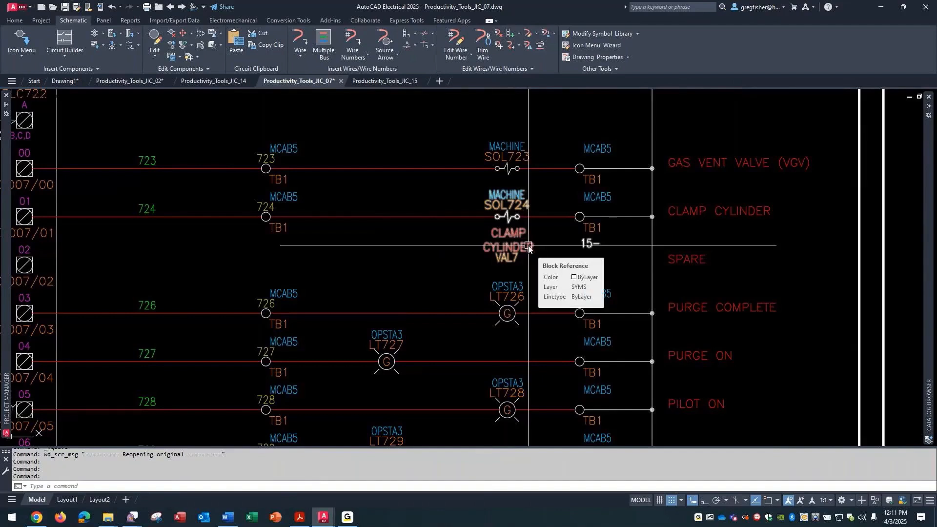
pyautogui.moveTo(588, 245)
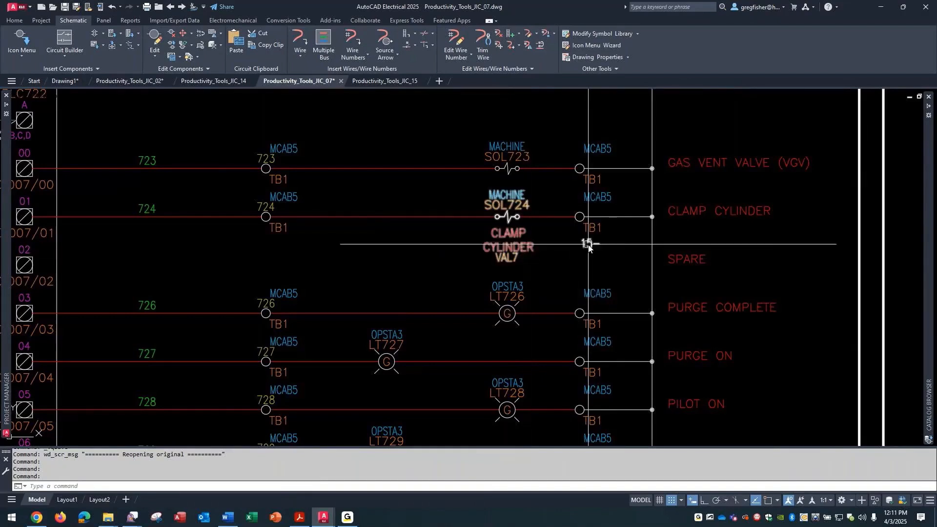
pyautogui.moveTo(586, 244)
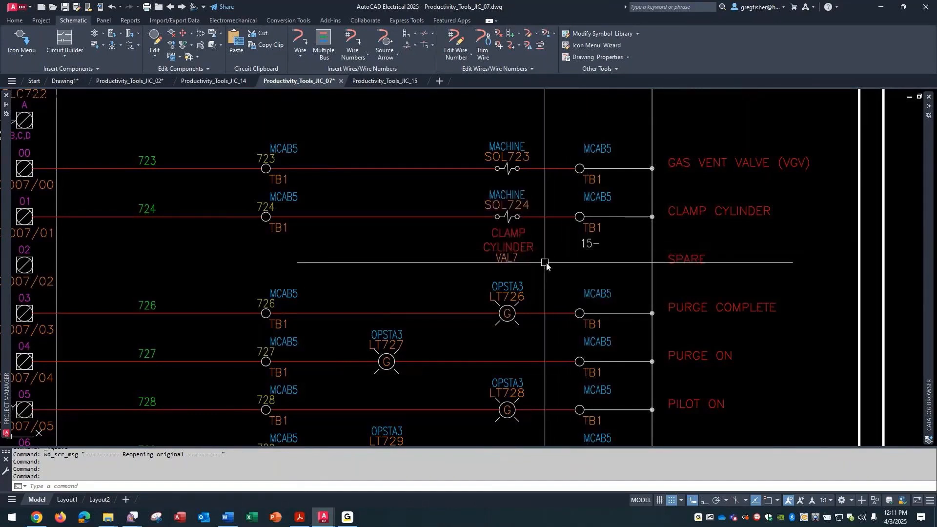
pyautogui.moveTo(526, 256)
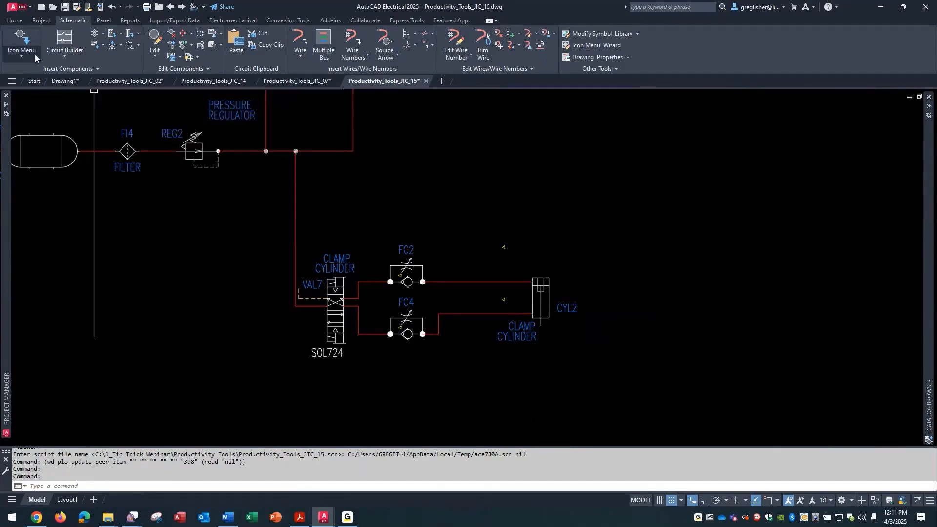
# Copy the CLAMP CYLINDER valve symbol into empty space and select the copy for EXPLODE.
pyautogui.click(21, 42)
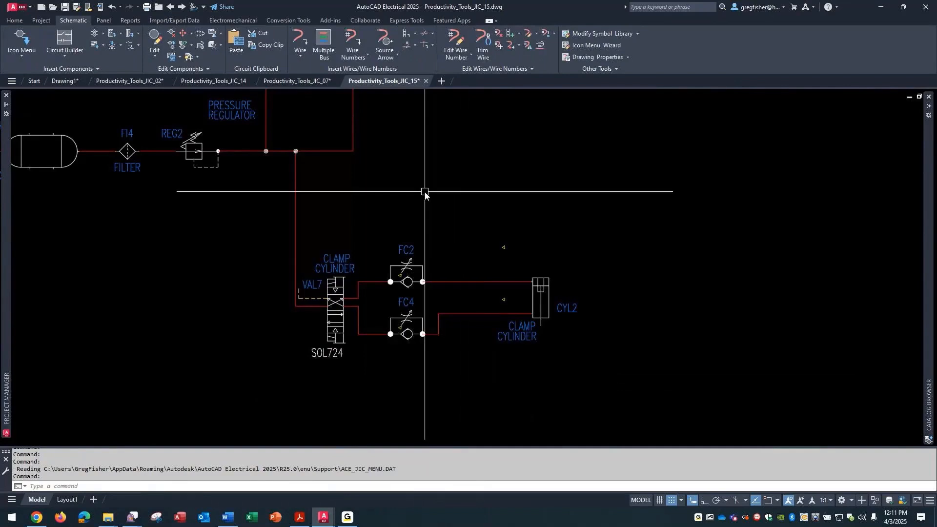
pyautogui.write('CO')
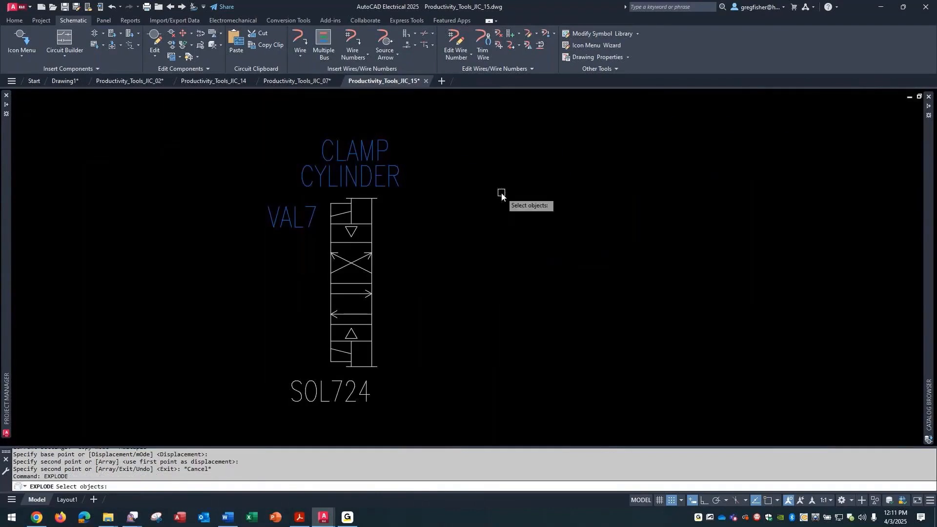
pyautogui.click(380, 182)
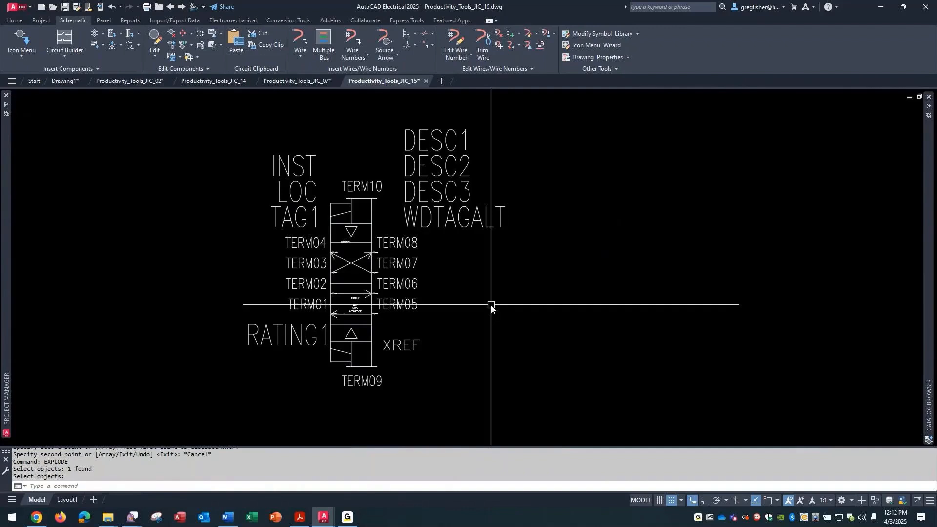
pyautogui.moveTo(490, 310)
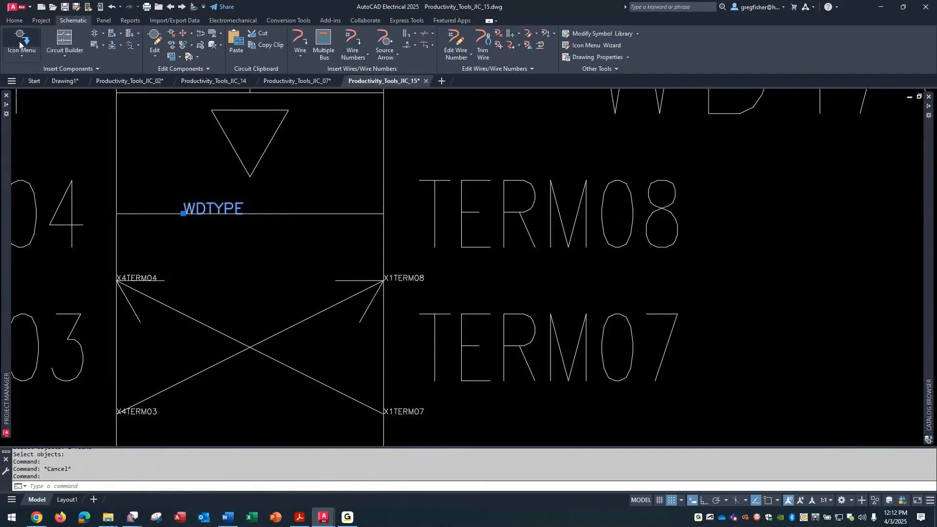
# Finish exploding the copied valve to expose attribute definitions such as WDTAGALT and WDTYPE.
pyautogui.click(20, 42)
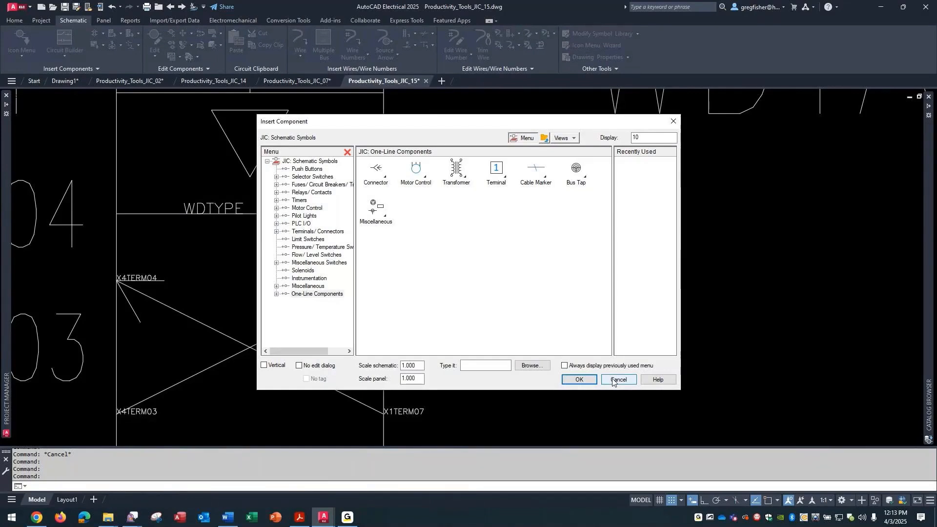
# Cancel the one-line menu and insert a normally open push button from the Icon Menu's Push Buttons page.
pyautogui.click(616, 382)
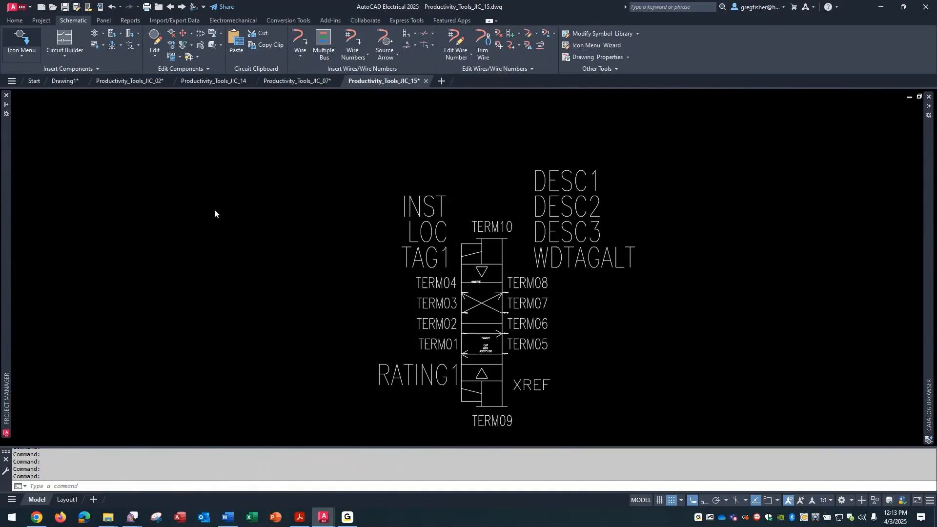
pyautogui.click(22, 42)
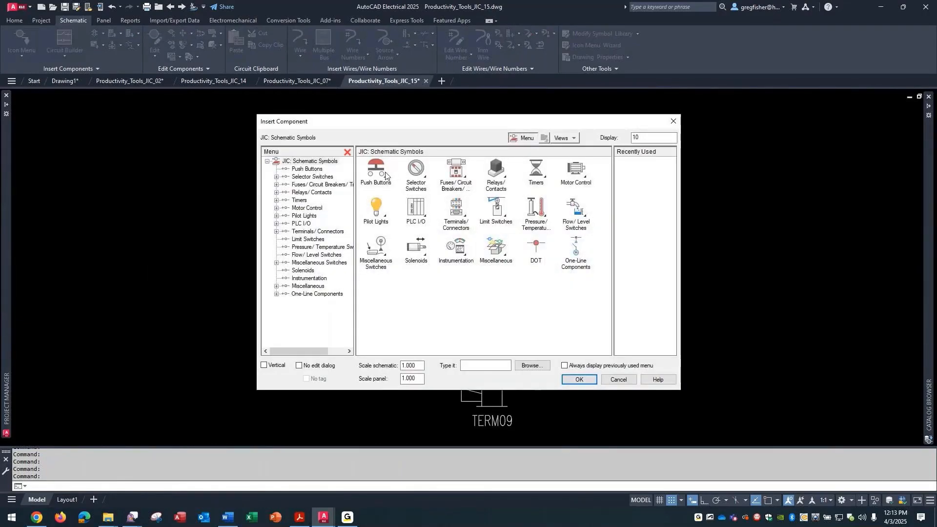
pyautogui.click(578, 383)
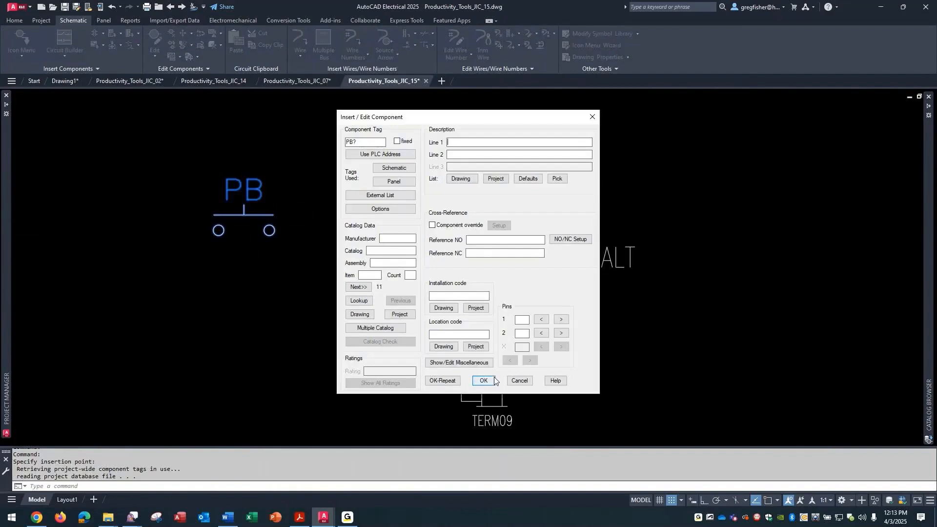
# Accept the PB? push button's details and review its attribute list.
pyautogui.click(482, 381)
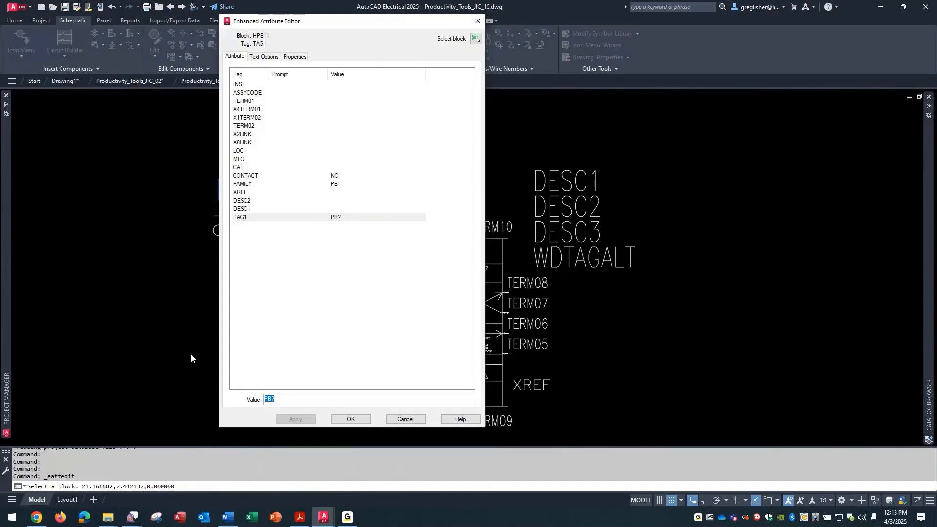
pyautogui.moveTo(382, 37)
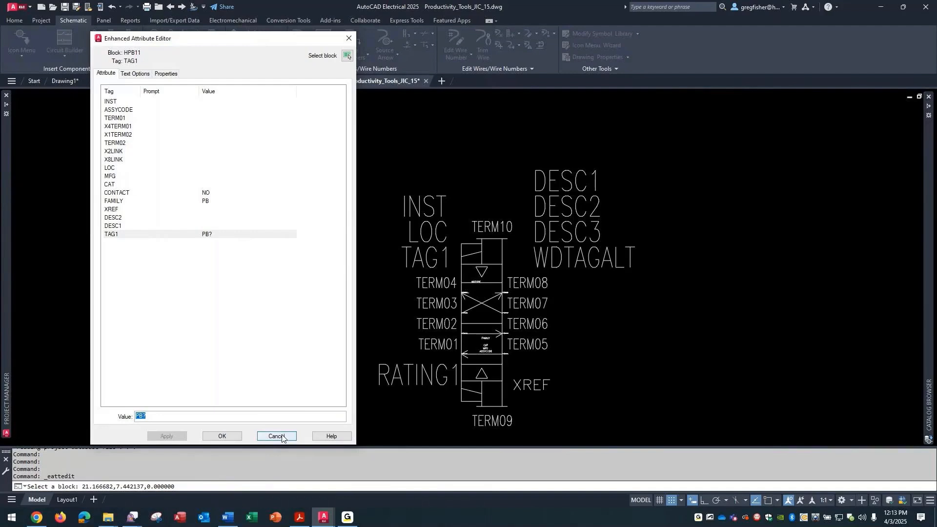
pyautogui.click(275, 437)
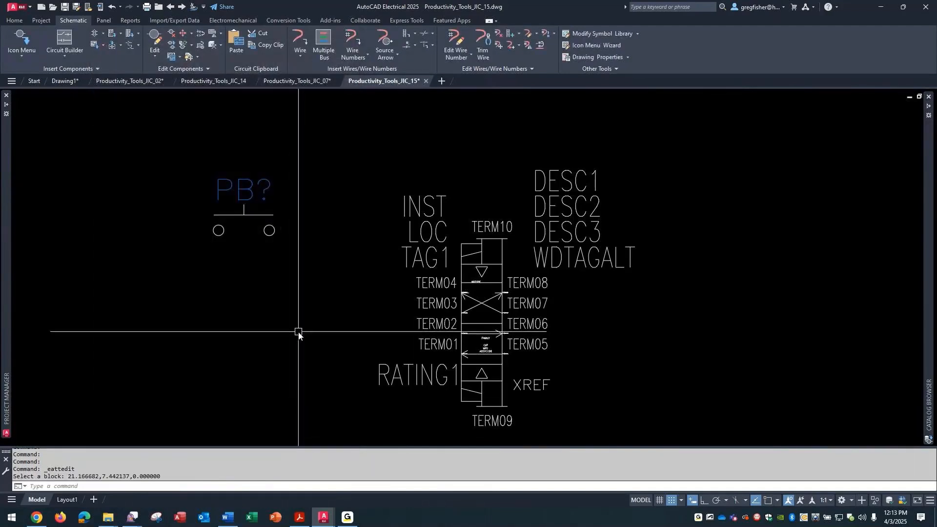
# Run EXPLODE on the PB? push button.
pyautogui.write('EXPLODE Select objects:')
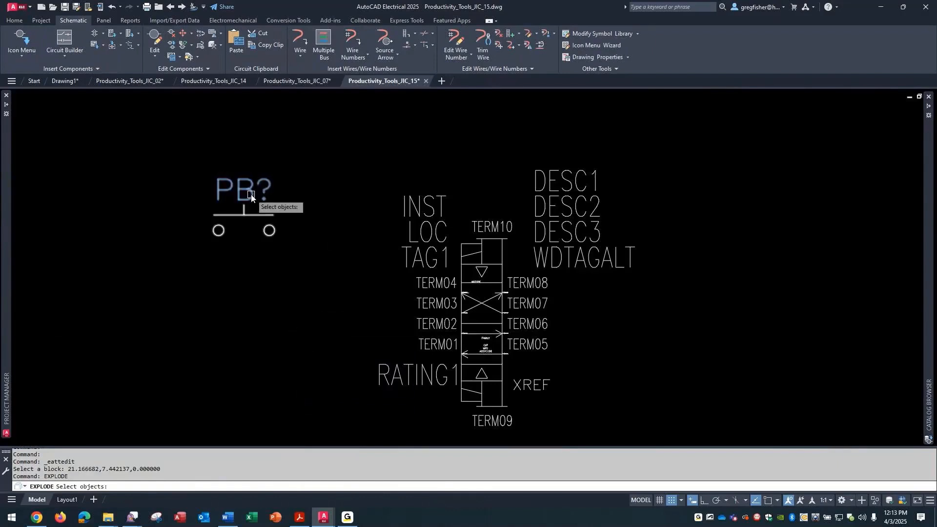
pyautogui.click(250, 196)
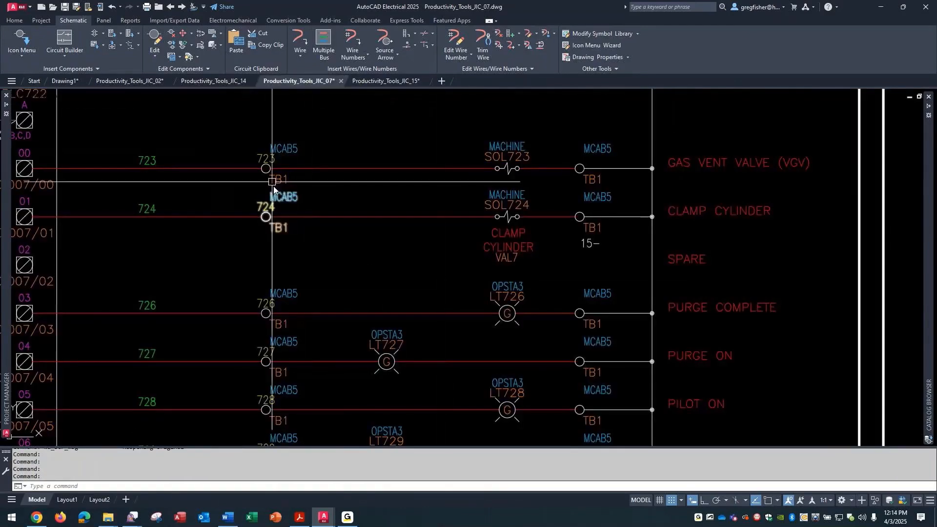
# On JIC_14, check pump MOT212's WDTAGALT and WDTYPE HY attributes.
pyautogui.click(214, 81)
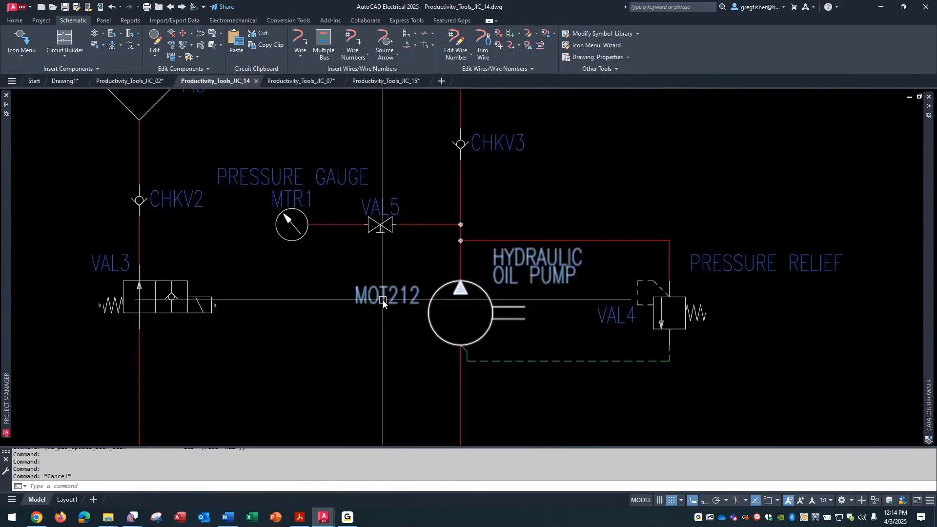
pyautogui.doubleClick(386, 298)
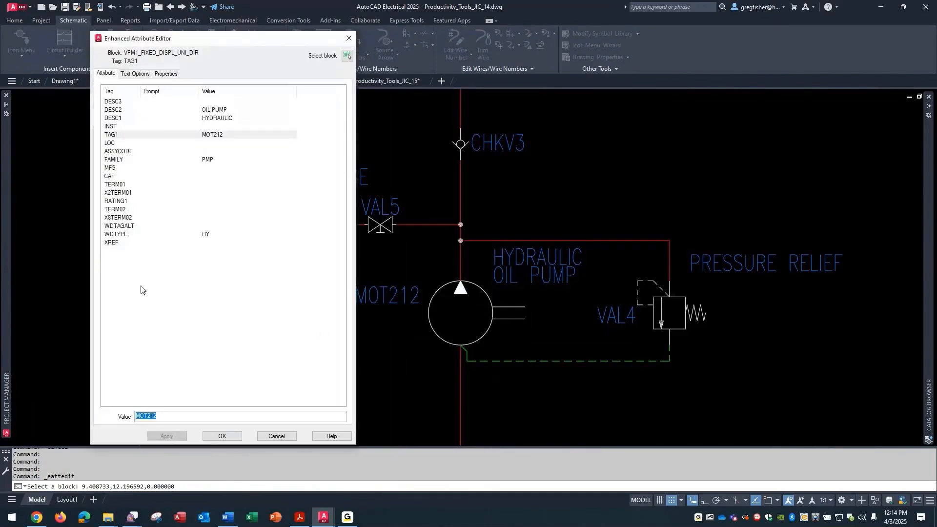
pyautogui.click(119, 226)
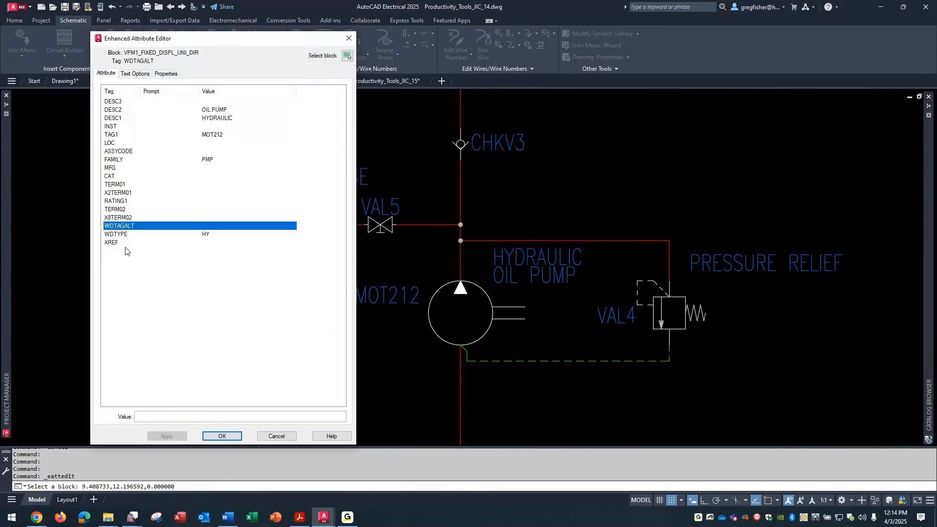
pyautogui.click(116, 233)
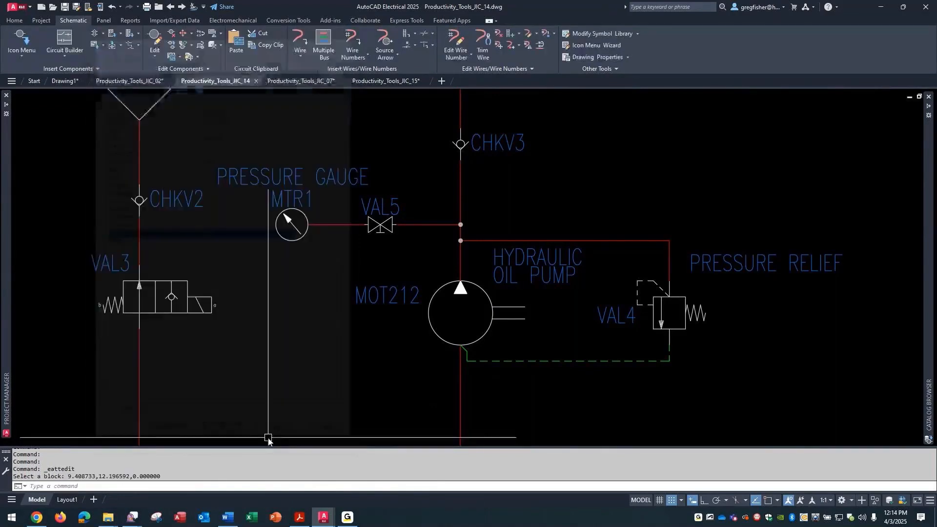
pyautogui.moveTo(301, 81)
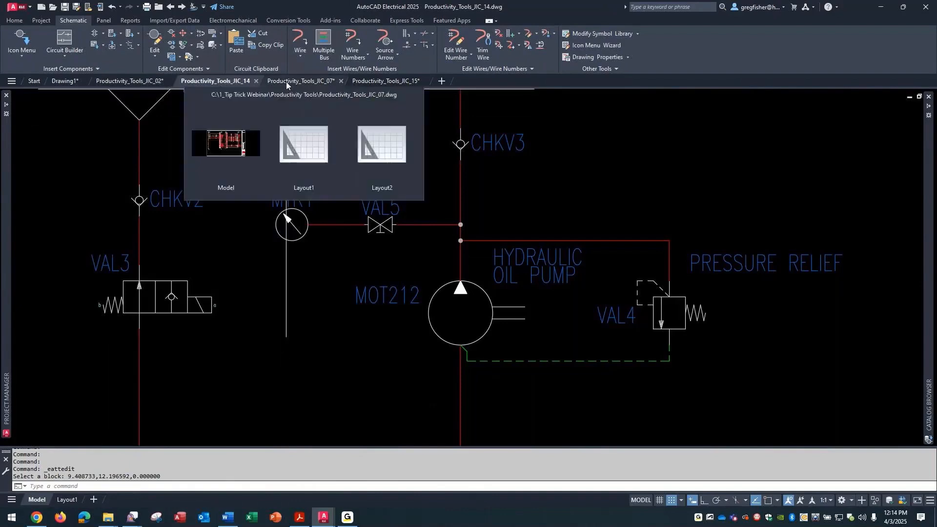
# On JIC_07, review solenoid SOL724's attributes, where WDTAGALT holds VAL7.
pyautogui.click(301, 81)
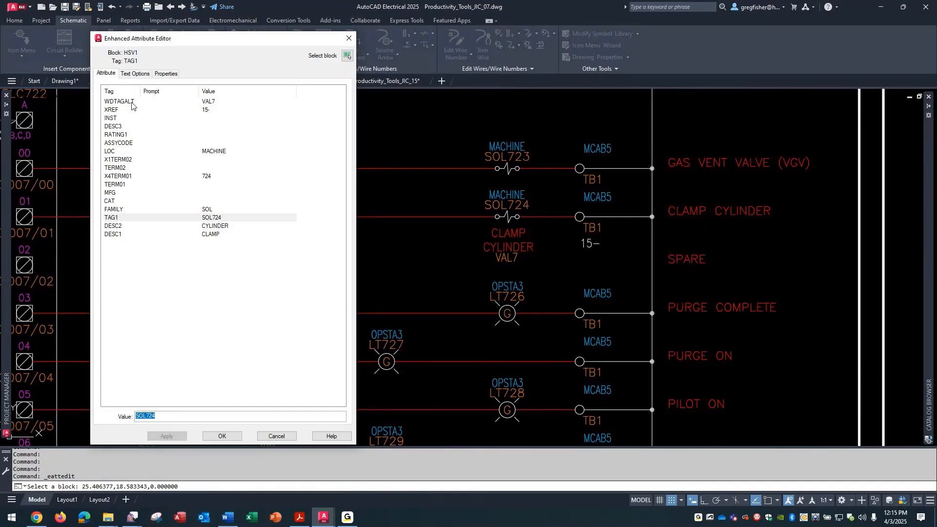
pyautogui.moveTo(317, 383)
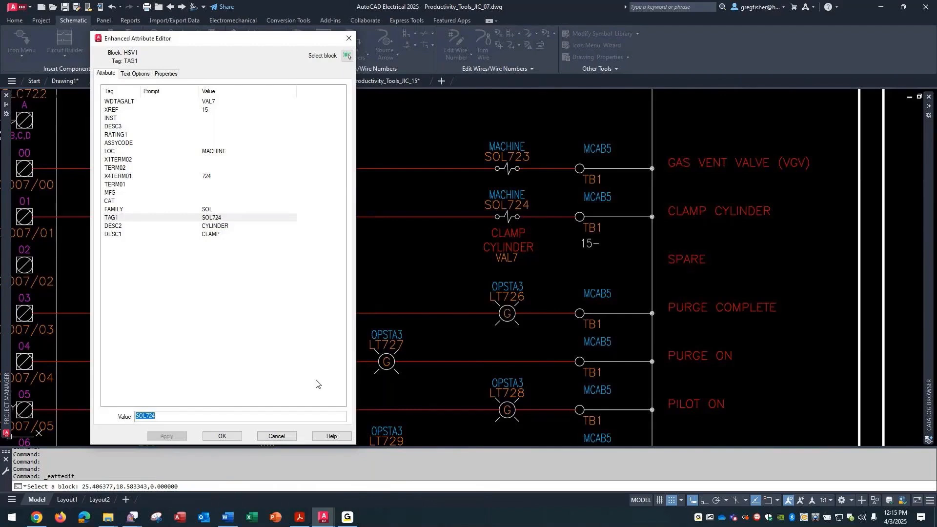
pyautogui.moveTo(307, 392)
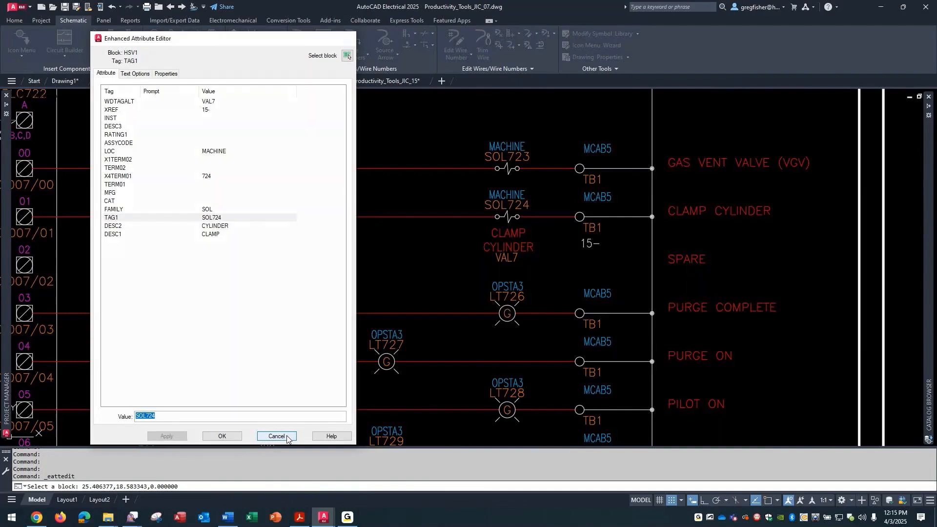
pyautogui.click(277, 437)
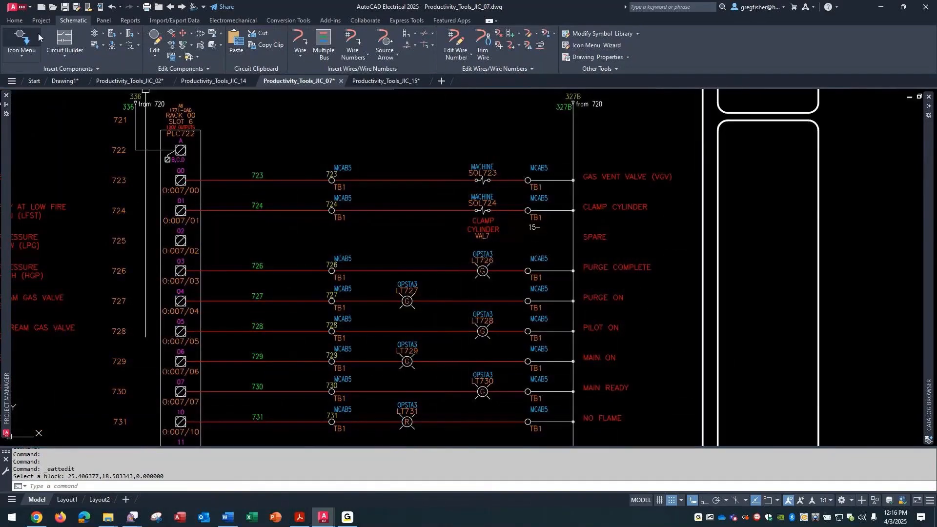
# Draw a small rectangle above rung 722 on the JIC_07 sheet.
pyautogui.click(13, 19)
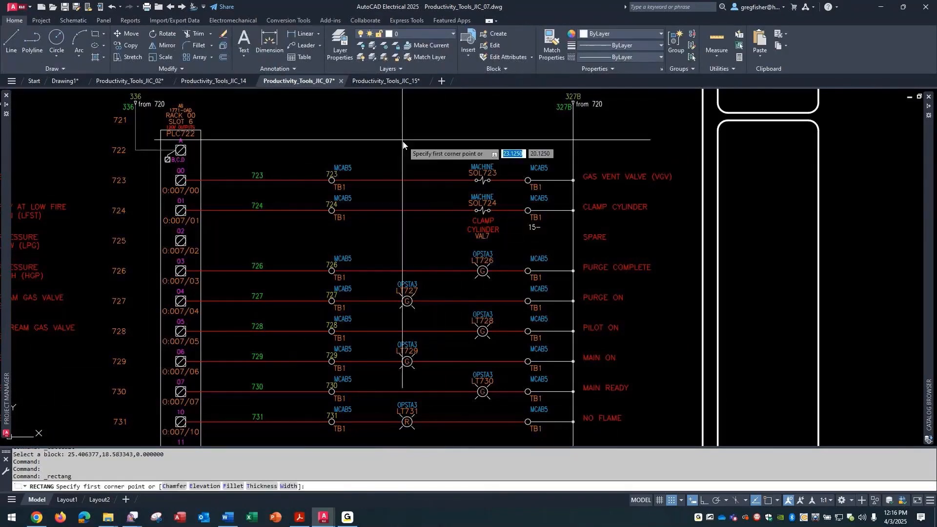
pyautogui.click(425, 140)
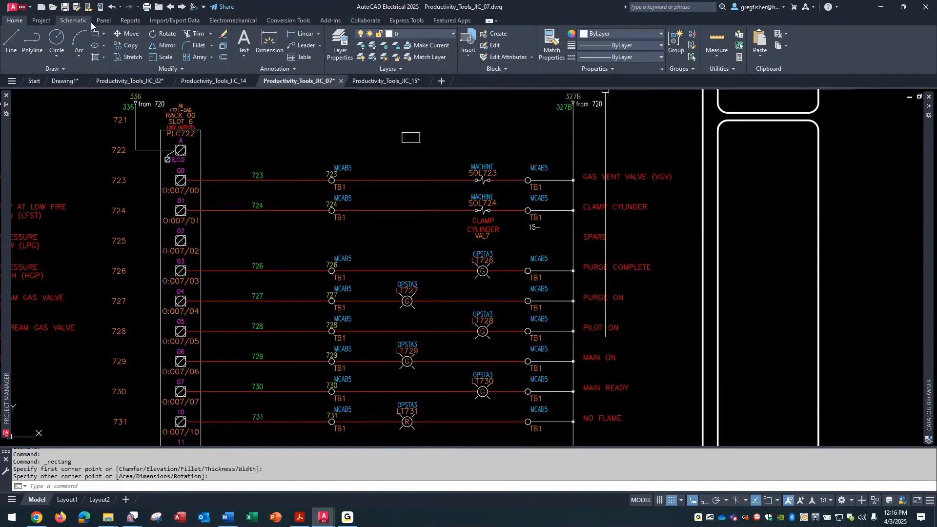
pyautogui.click(73, 19)
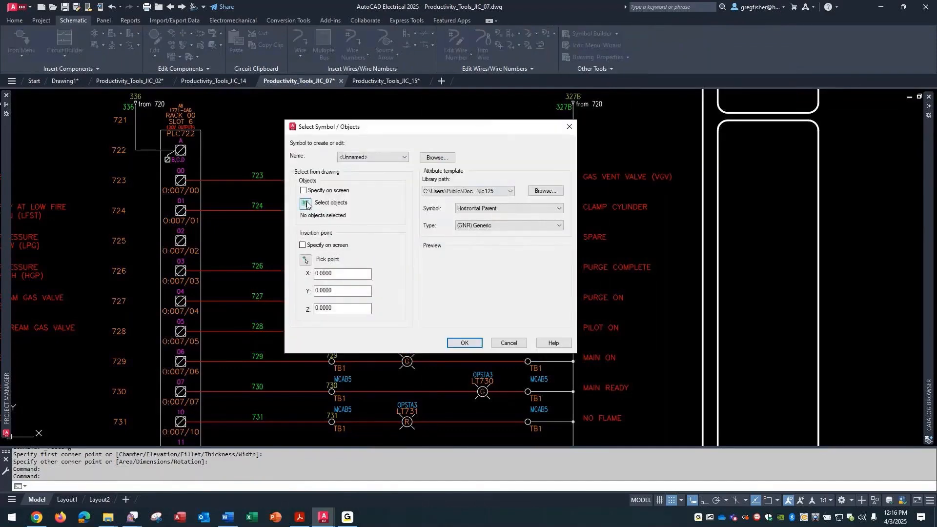
# Select the rectangle and its insertion point to build a Horizontal Parent symbol.
pyautogui.click(305, 203)
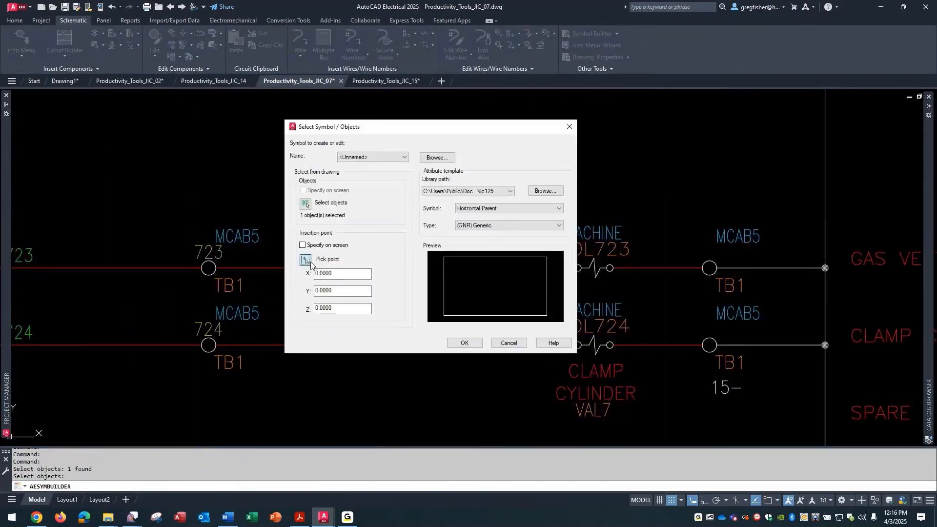
pyautogui.click(304, 260)
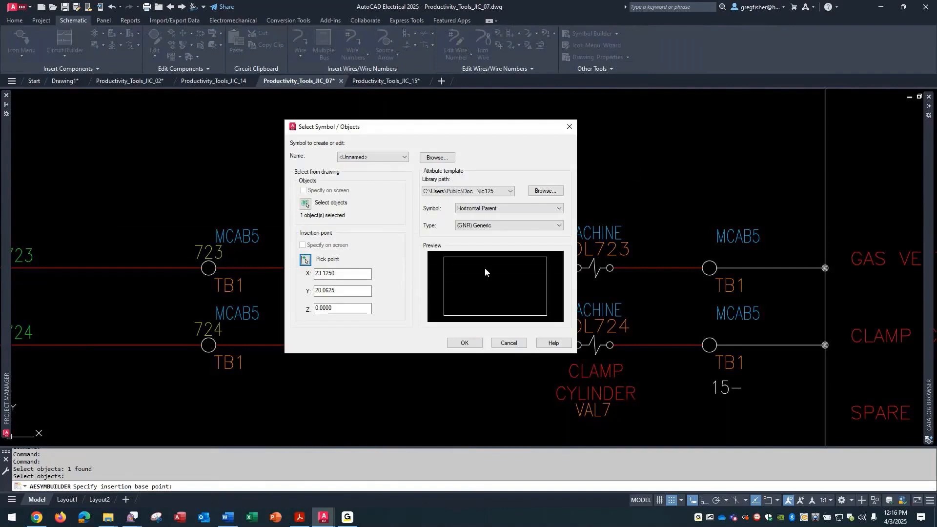
pyautogui.click(557, 225)
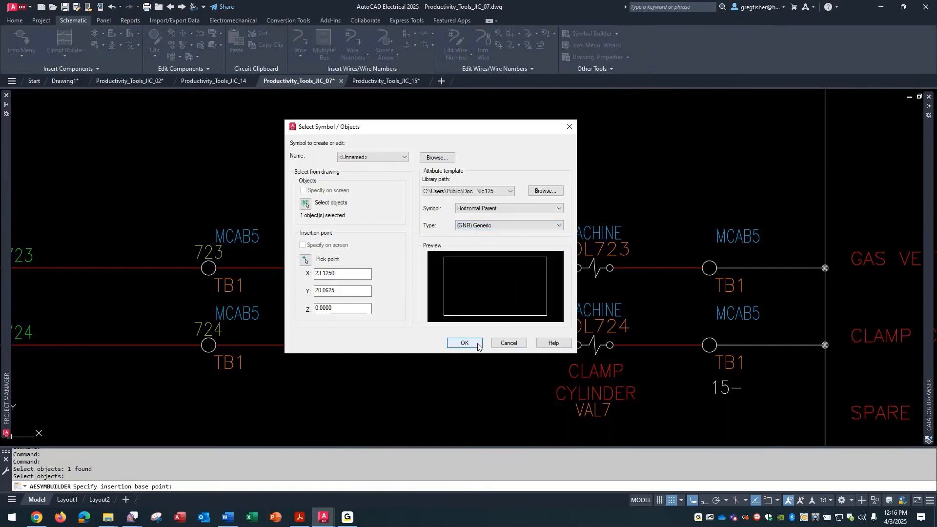
pyautogui.click(463, 343)
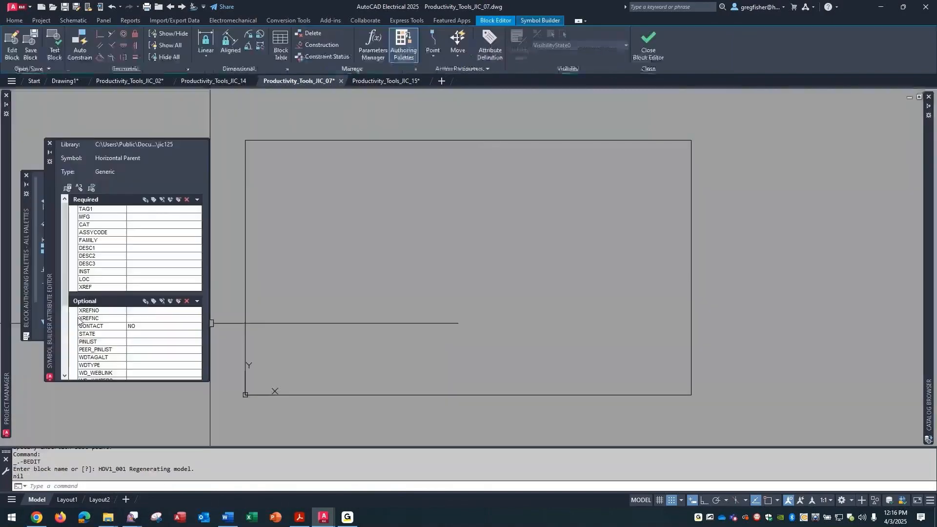
# Review optional WDTAGALT and WDTYPE in the template, then leave the block editor.
pyautogui.scroll(-3)
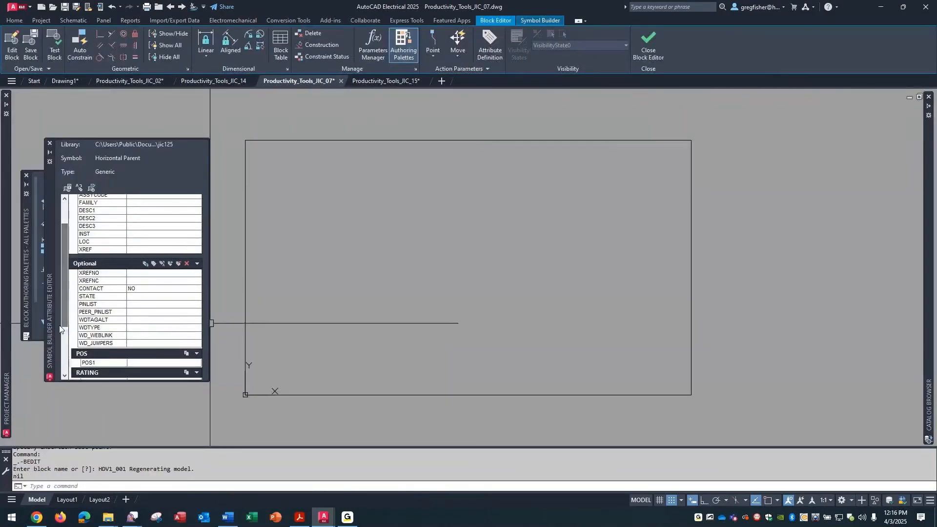
pyautogui.click(94, 320)
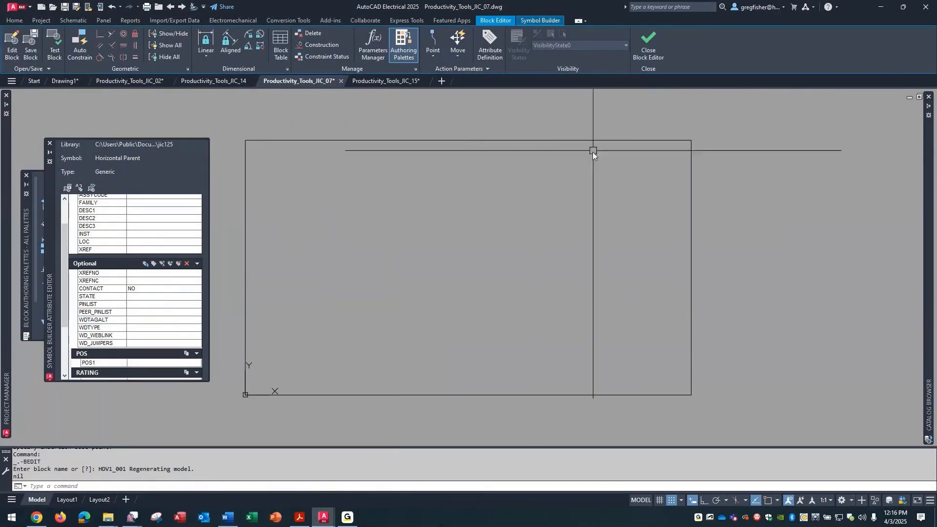
pyautogui.click(647, 43)
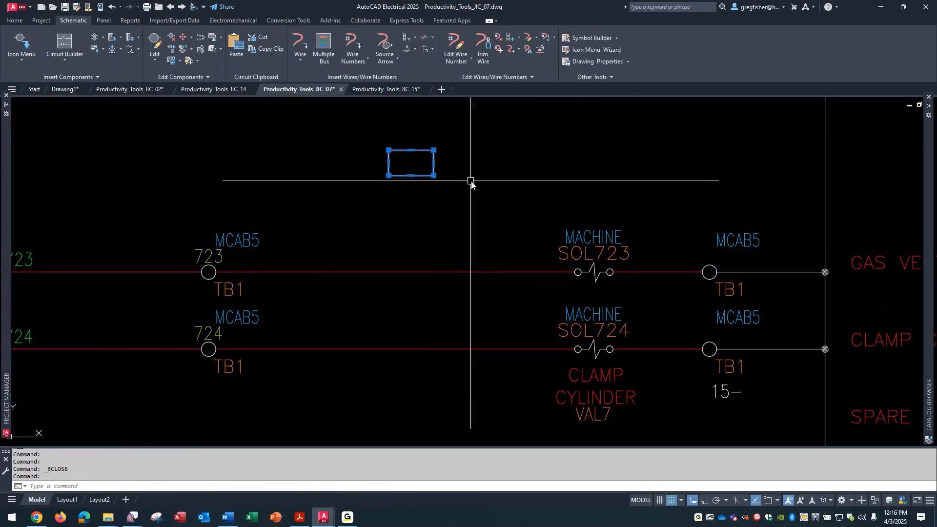
# Delete the test rectangle and zoom to show the whole JIC_07 sheet.
pyautogui.press('Delete')
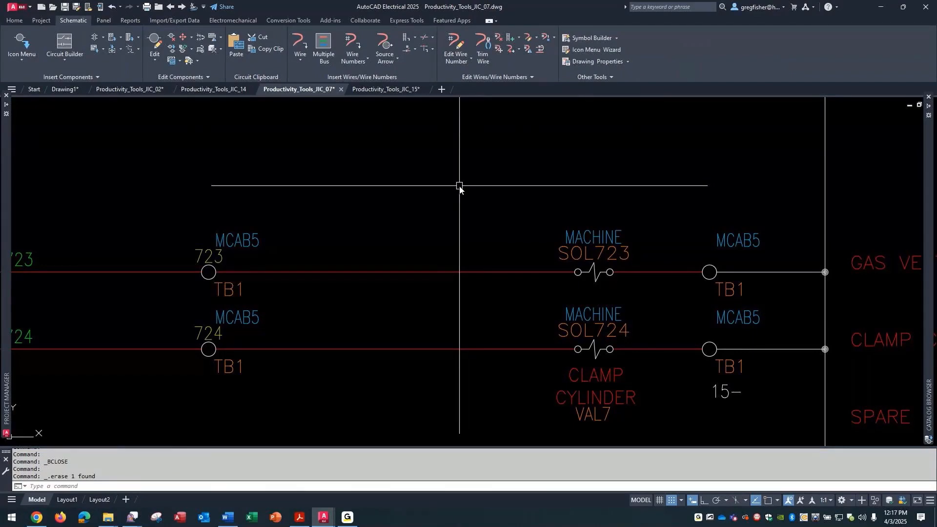
pyautogui.write('z')
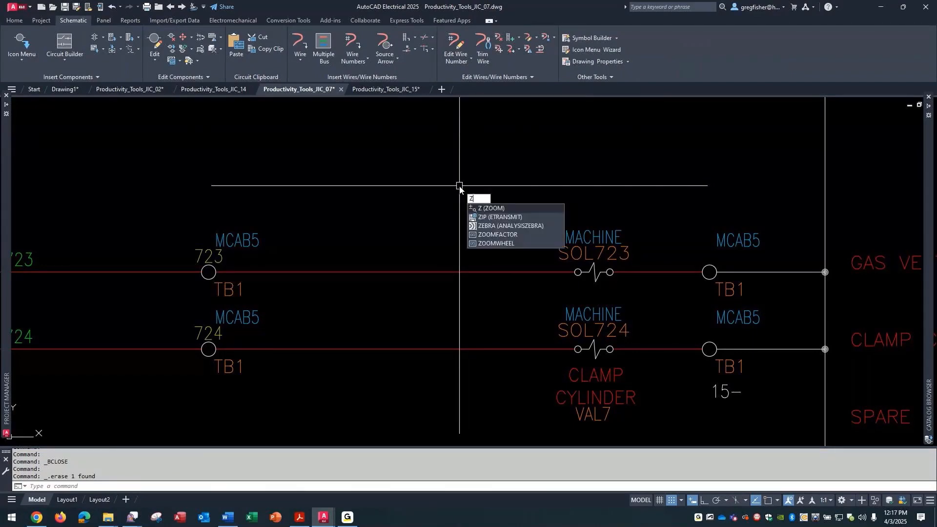
pyautogui.press('enter')
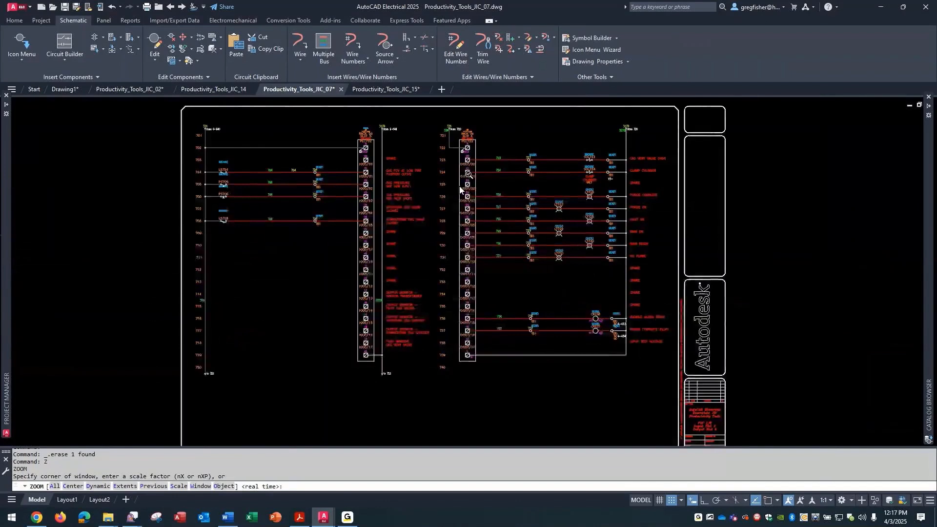